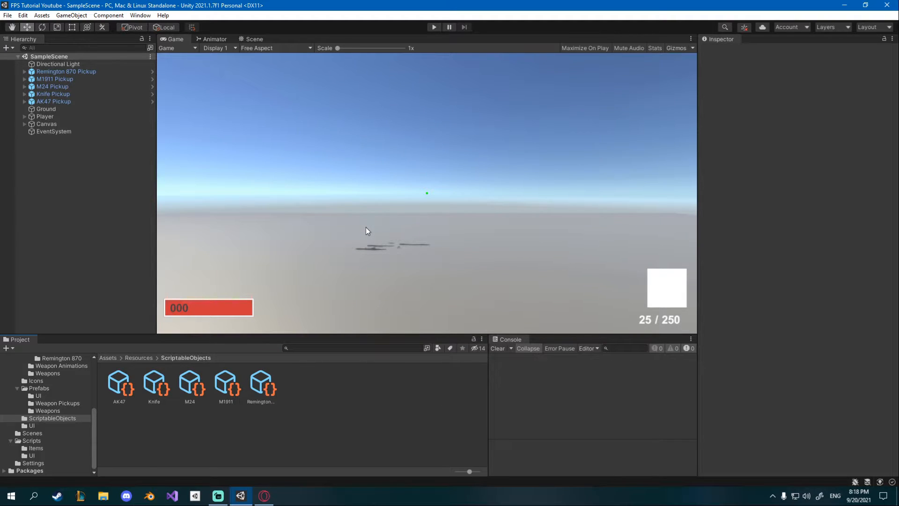
mouse_move(340, 214)
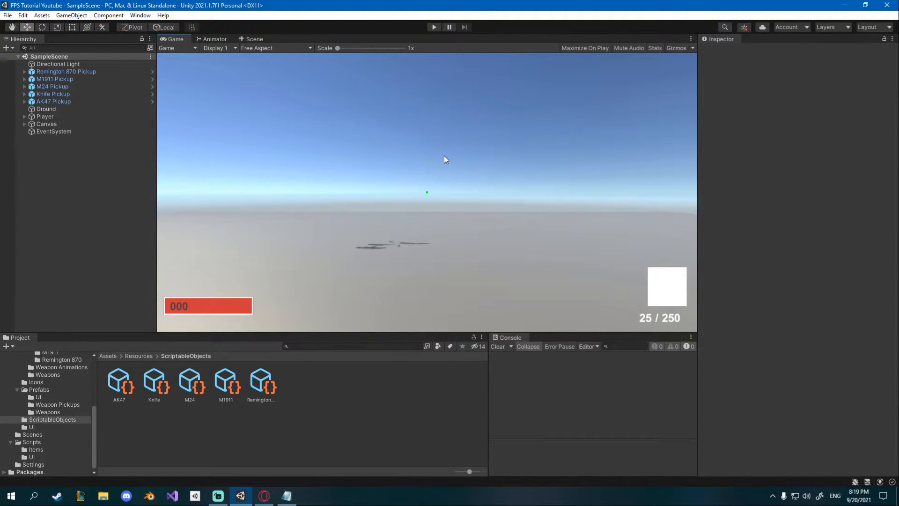
mouse_move(490, 329)
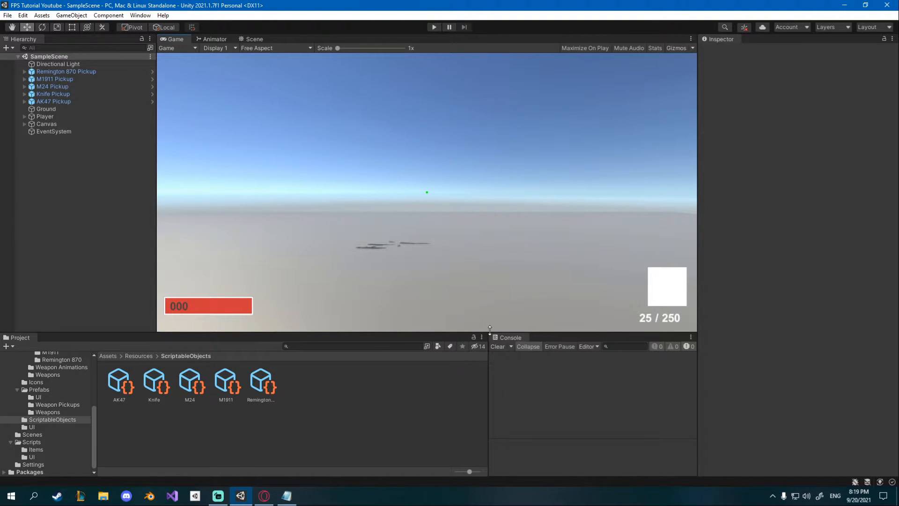
Step: Create a Particle System from the Hierarchy menu and name it 'MuzzleFlash Pistol'
right_click(85, 166)
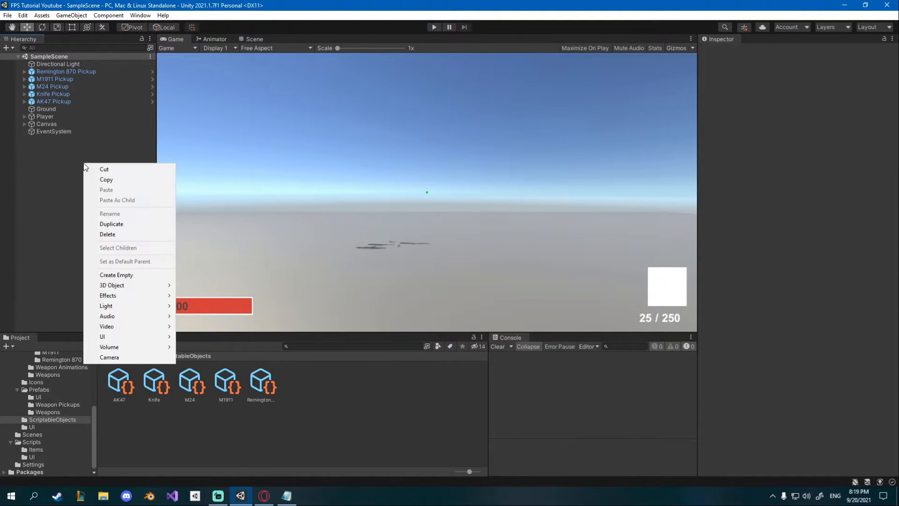
mouse_move(83, 270)
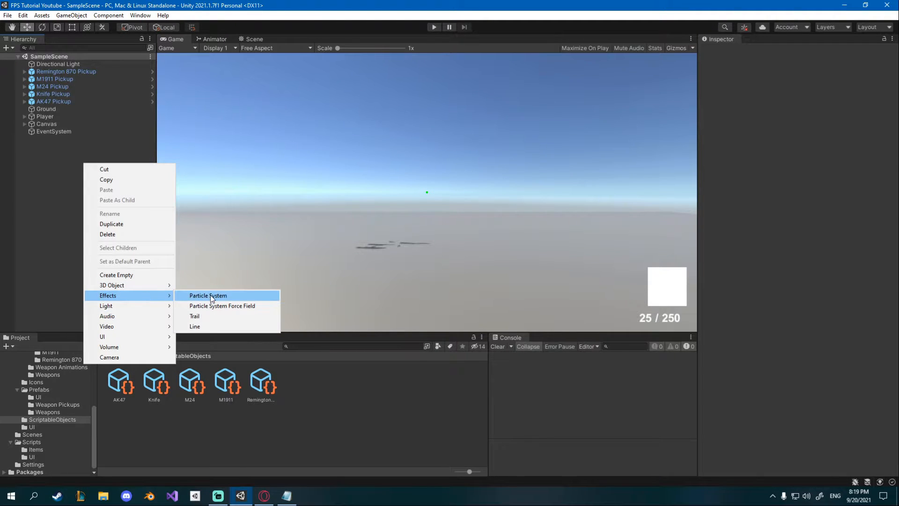
left_click(207, 295)
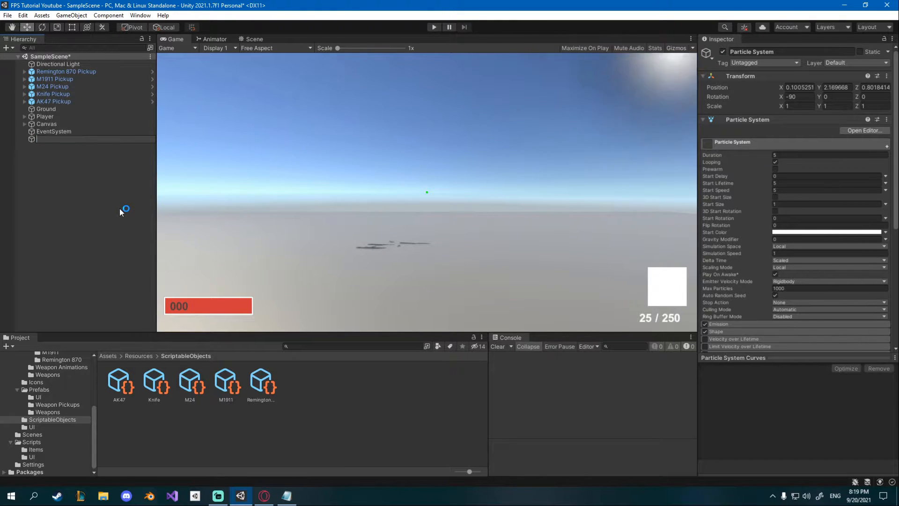
type("MuzzleFlash Pistol")
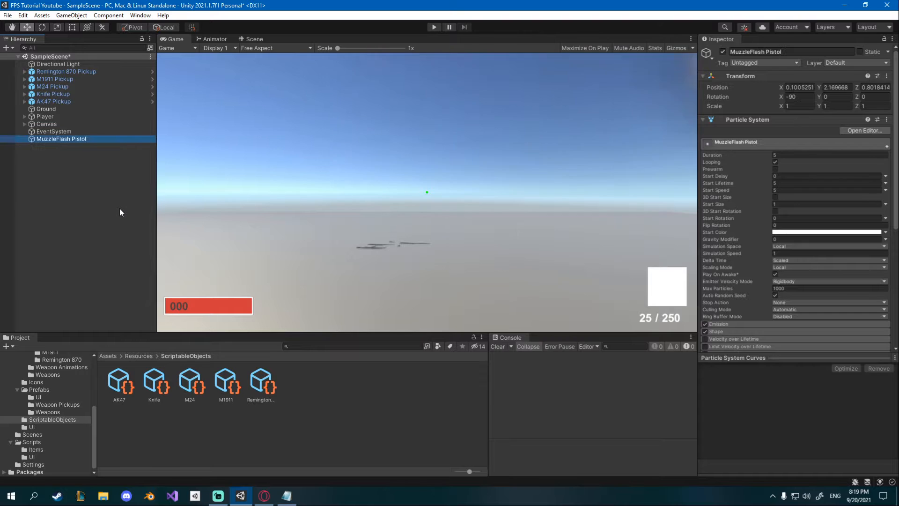
left_click(253, 38)
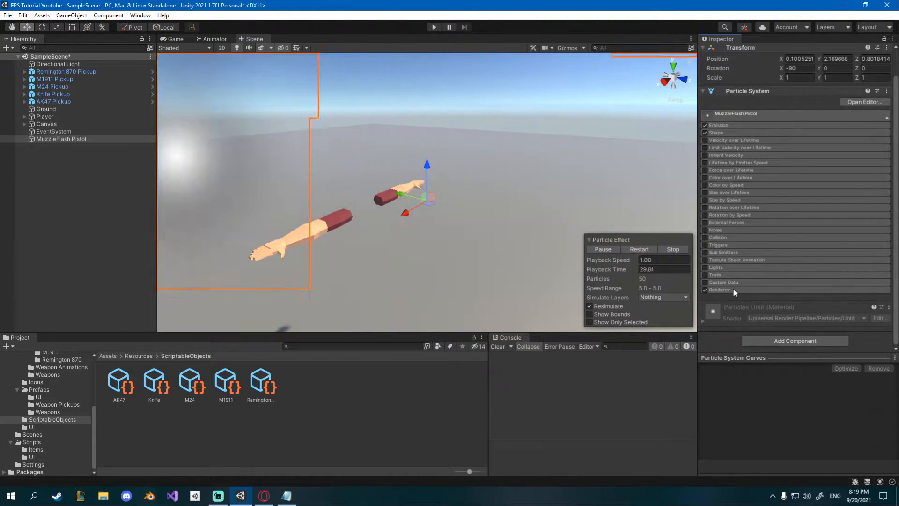
Step: Set the particle Renderer material to Sprites-Default
left_click(719, 290)
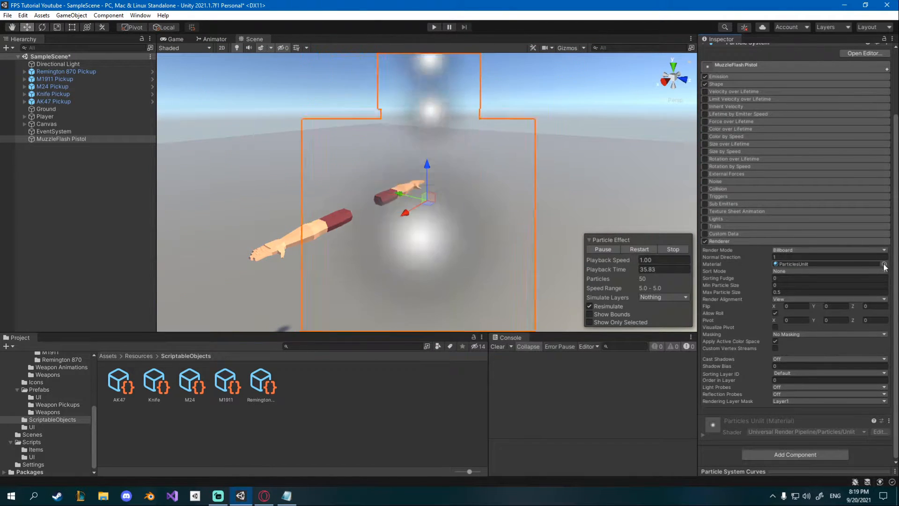
left_click(884, 264)
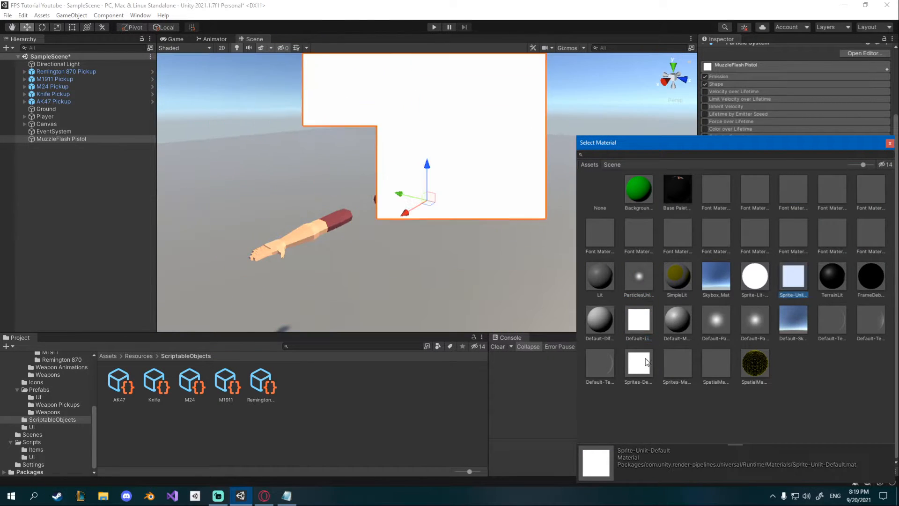
left_click(639, 364)
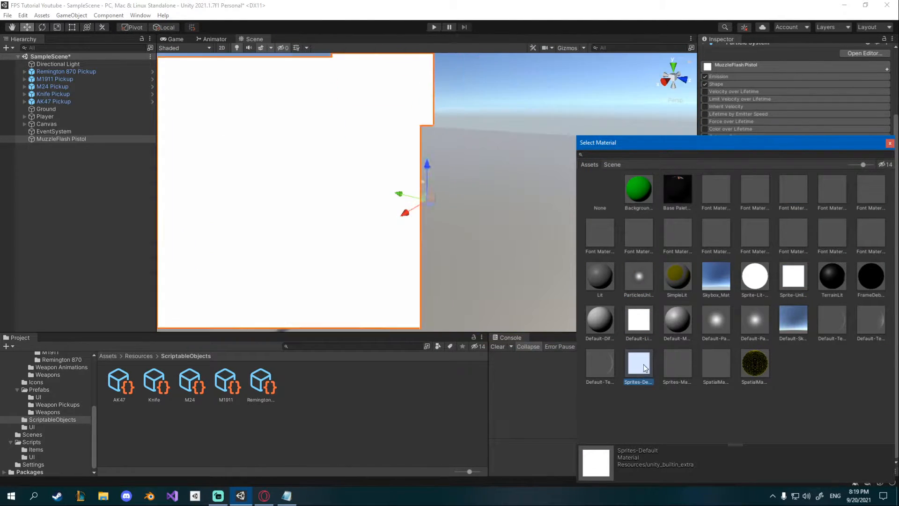
left_click(792, 278)
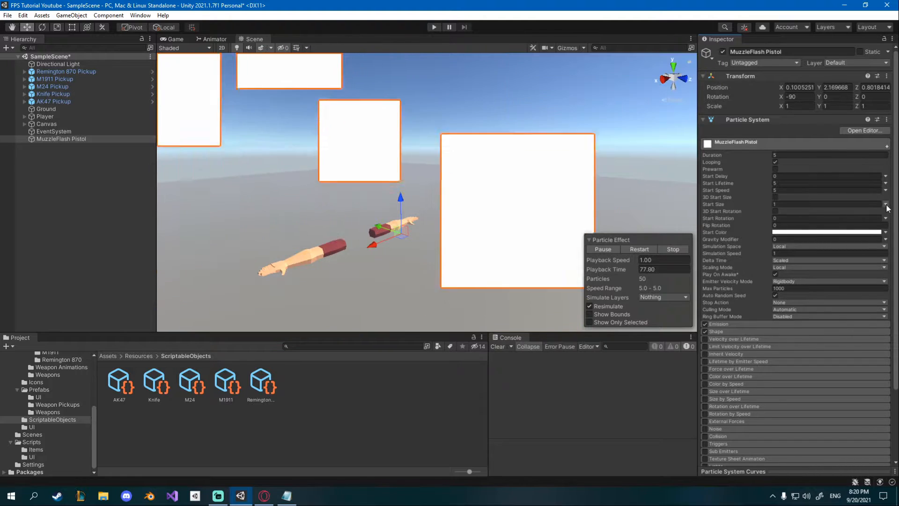
Step: Make Start Size random between two constants, 0.1 and 0.15
left_click(886, 205)
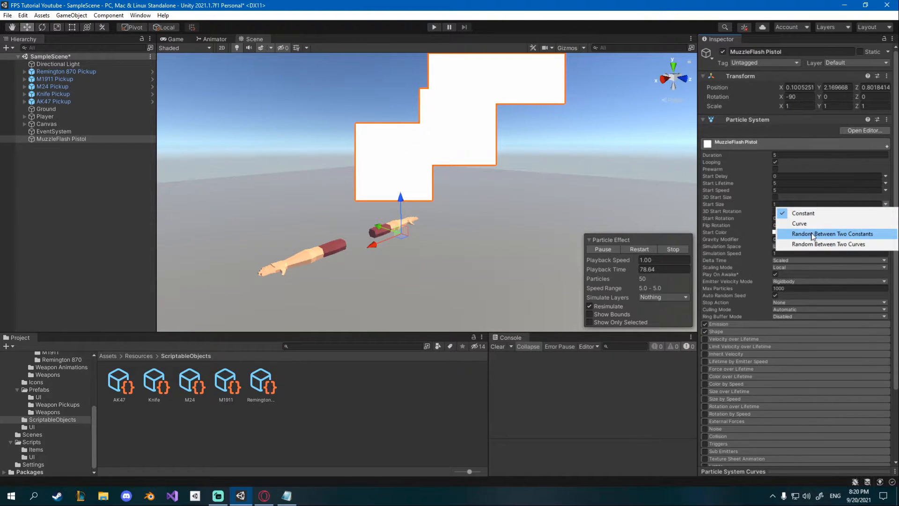
left_click(833, 233)
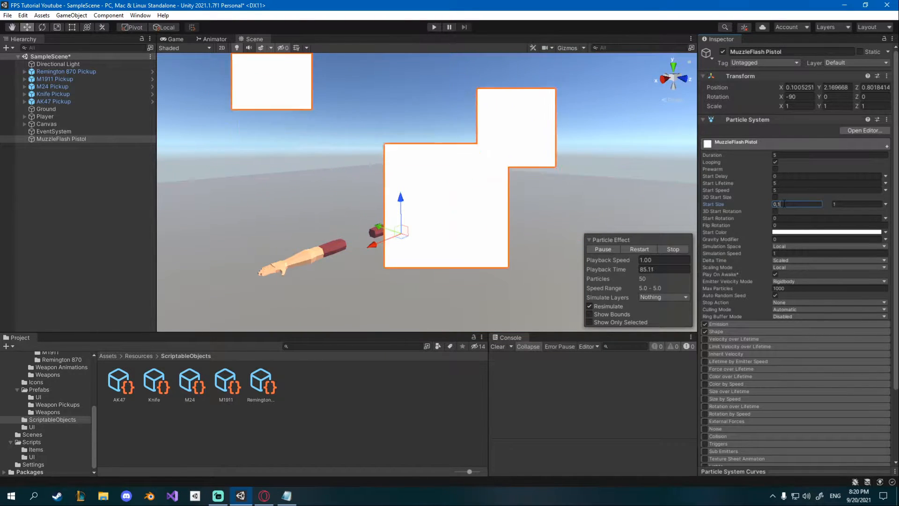
type("0.15")
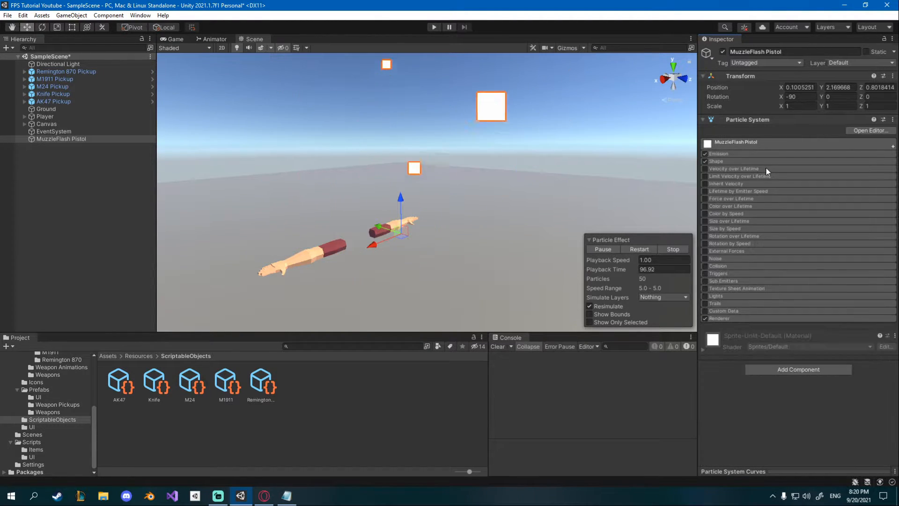
left_click(716, 162)
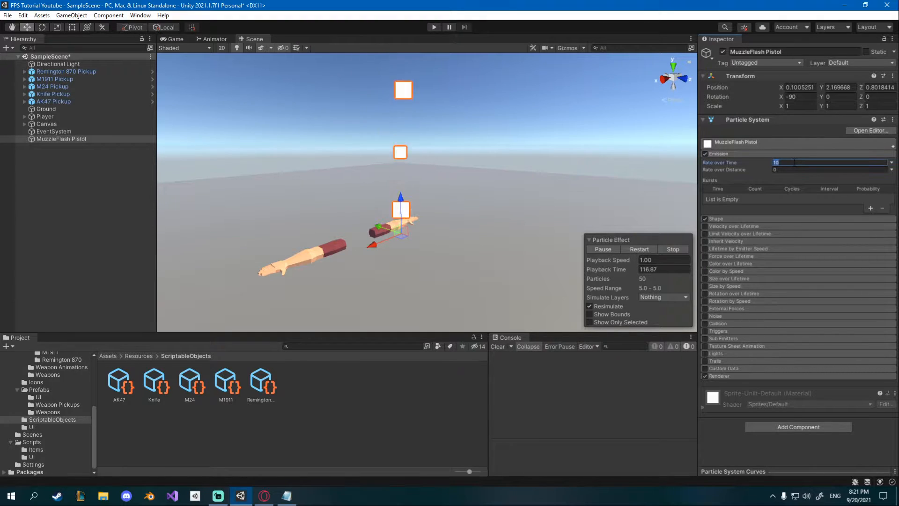
Step: Set Rate over Time to 0, add one 50-particle burst, and replay the preview
left_click(871, 208)
type("50")
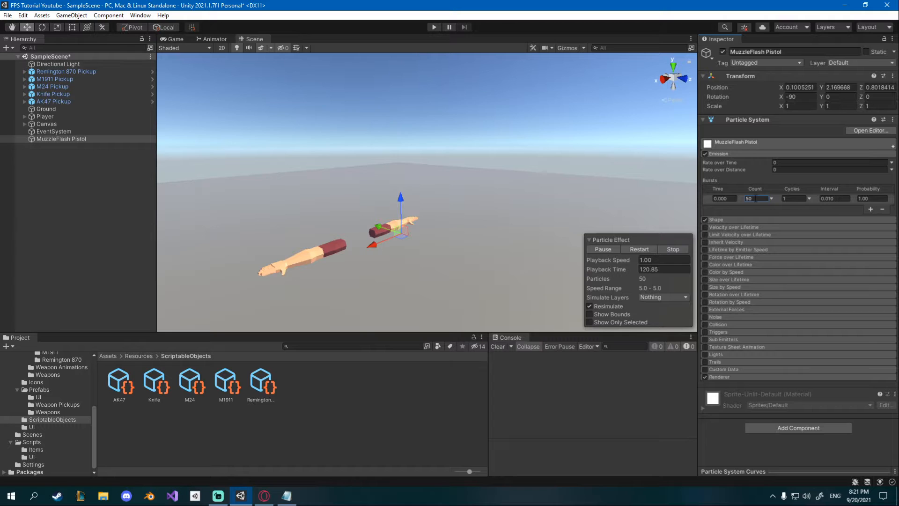
left_click(638, 249)
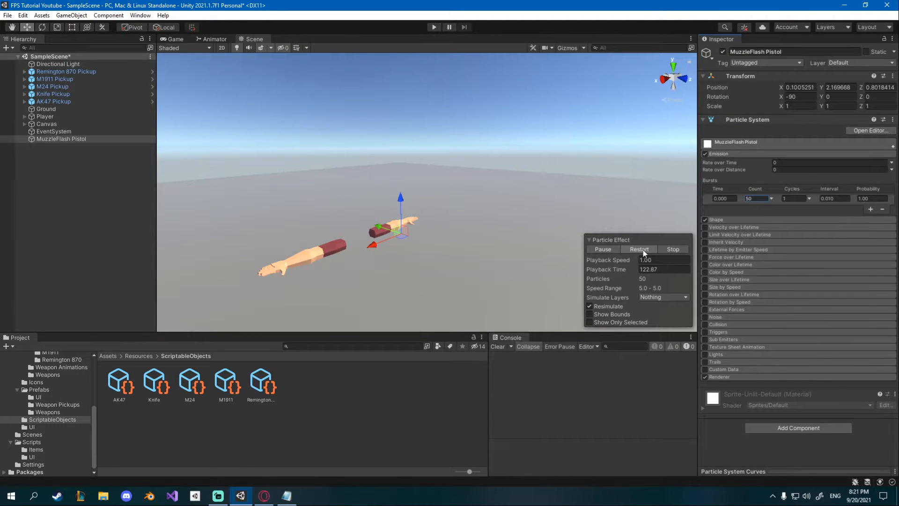
left_click(638, 249)
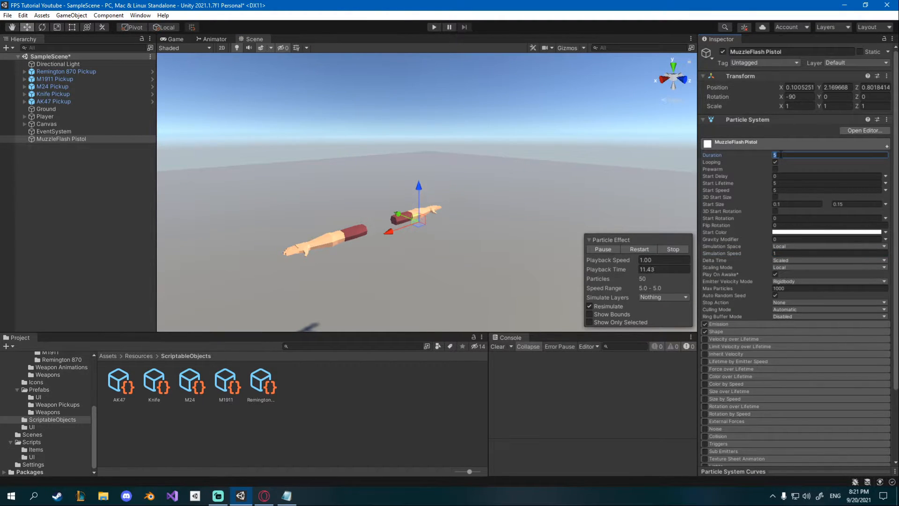
Step: Enter particle values 0.1 and 0.2 and replay the burst preview
type("0.1")
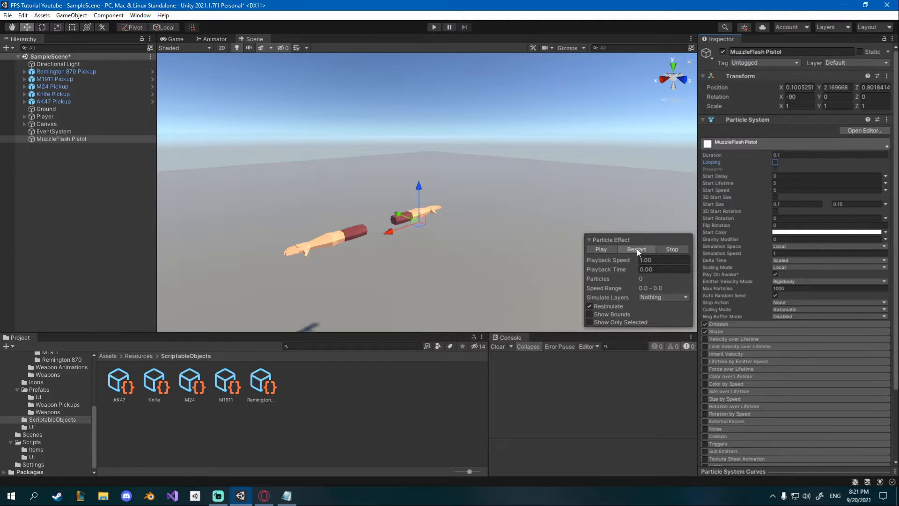
left_click(600, 248)
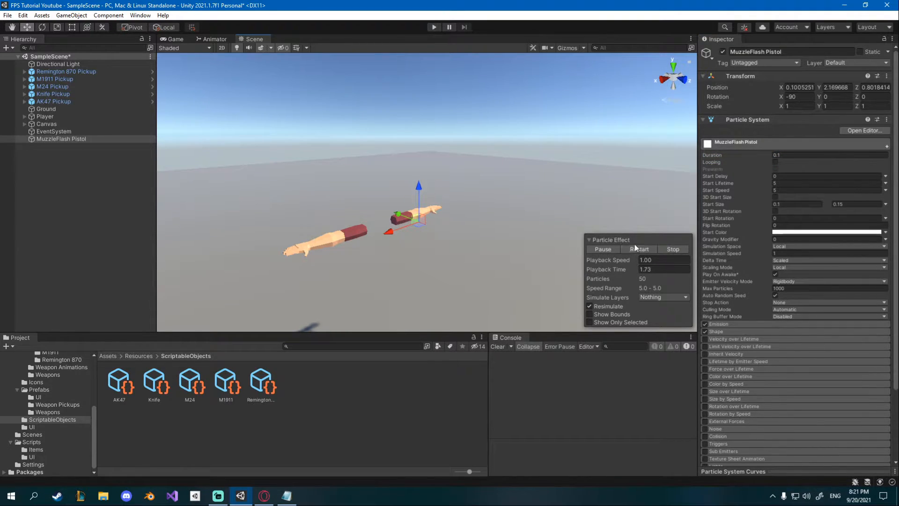
left_click(638, 249)
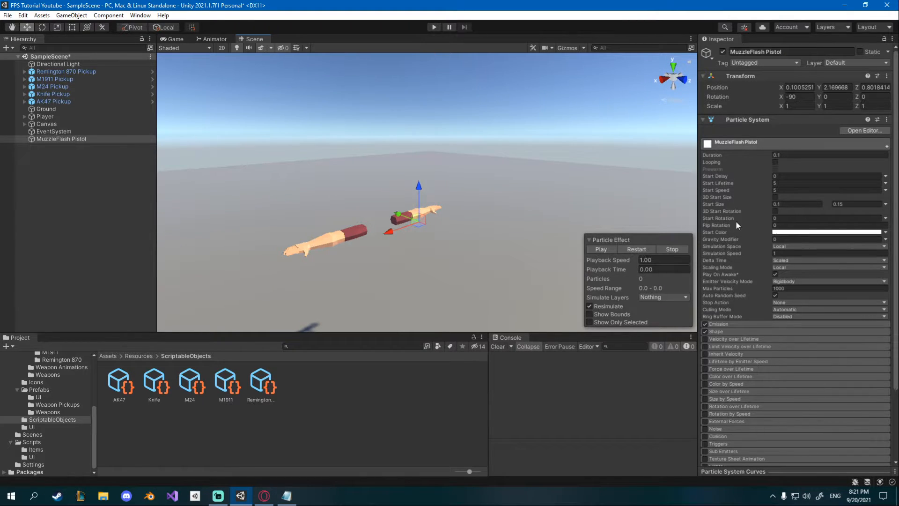
mouse_move(742, 251)
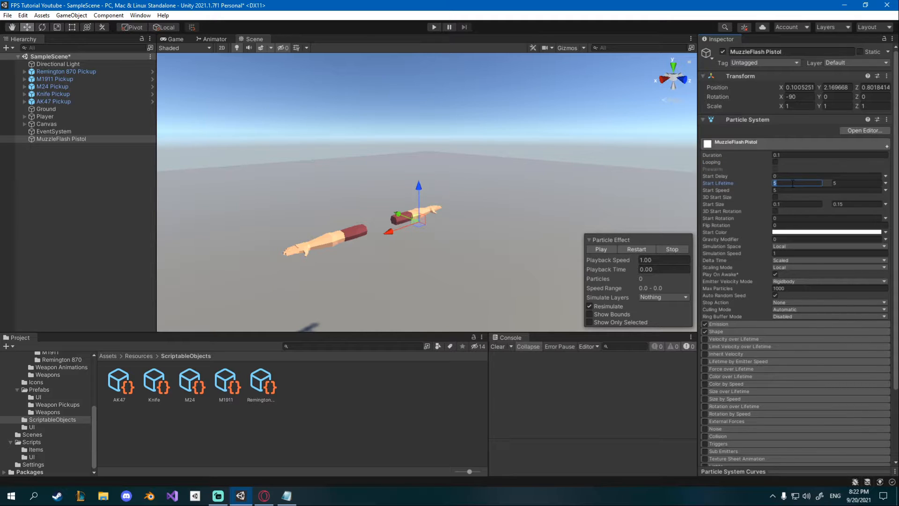
type("0.2")
left_click(857, 183)
type("0.35")
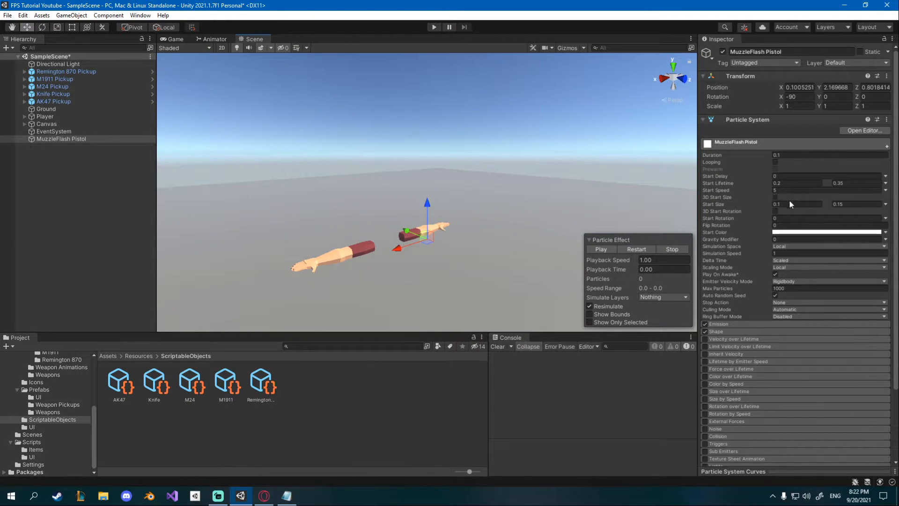
mouse_move(728, 197)
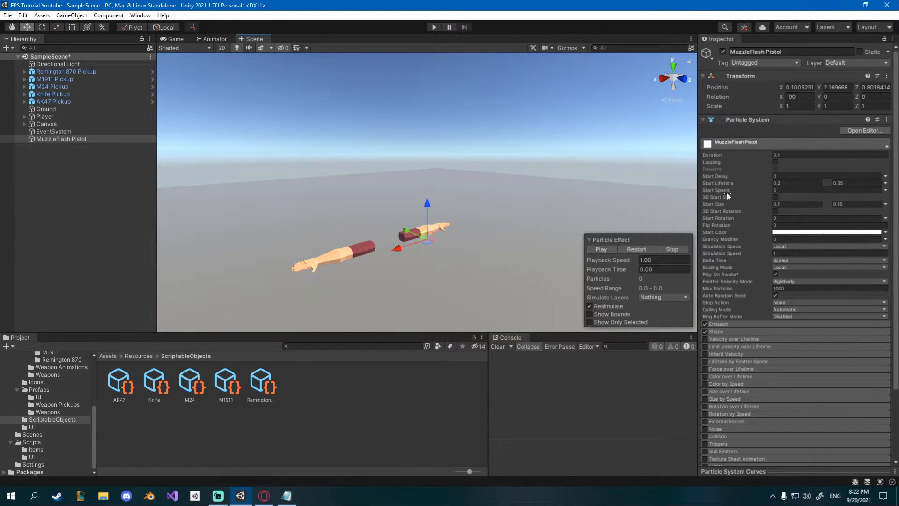
Step: Make Start Speed random between 1.5 and 2.5, preview, and set Start Rotation to random
left_click(886, 205)
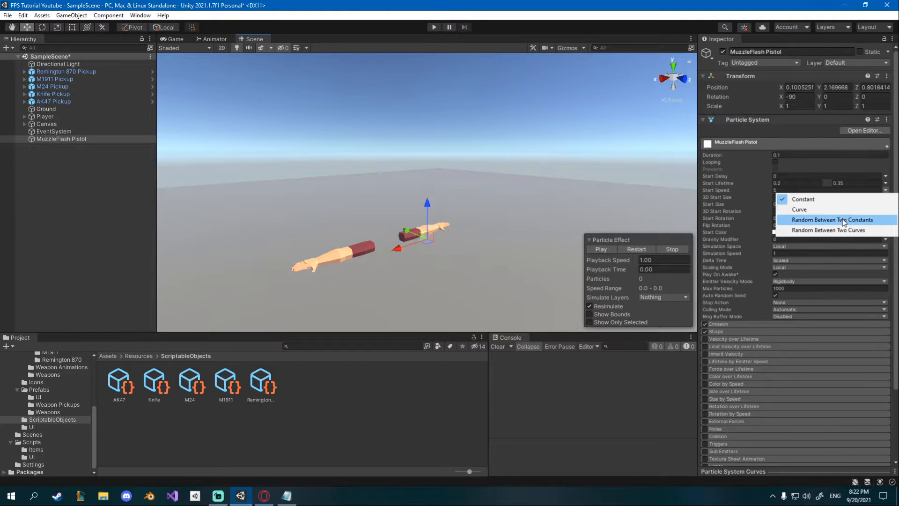
left_click(832, 220)
type("2.5")
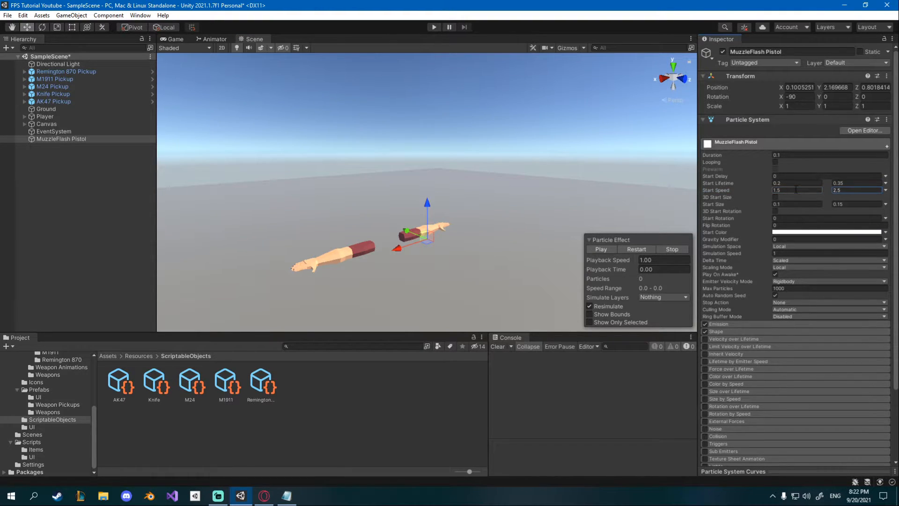
left_click(601, 248)
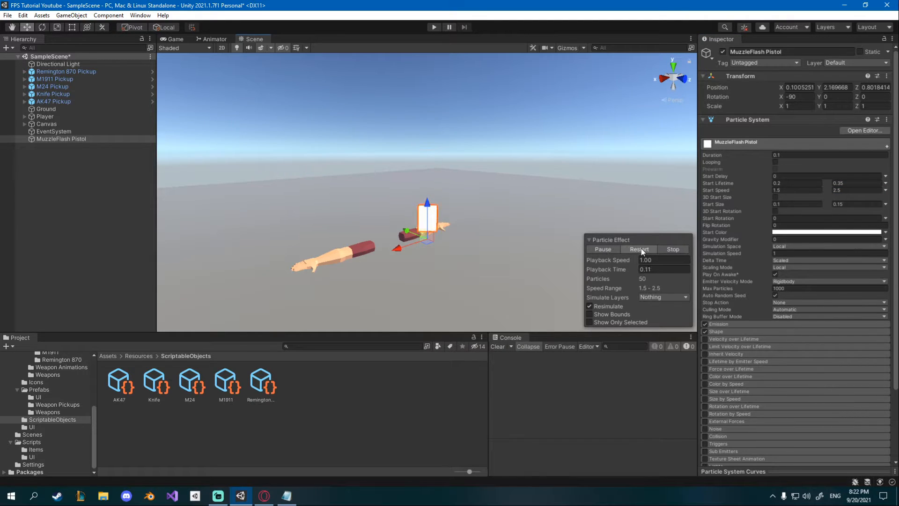
left_click(638, 249)
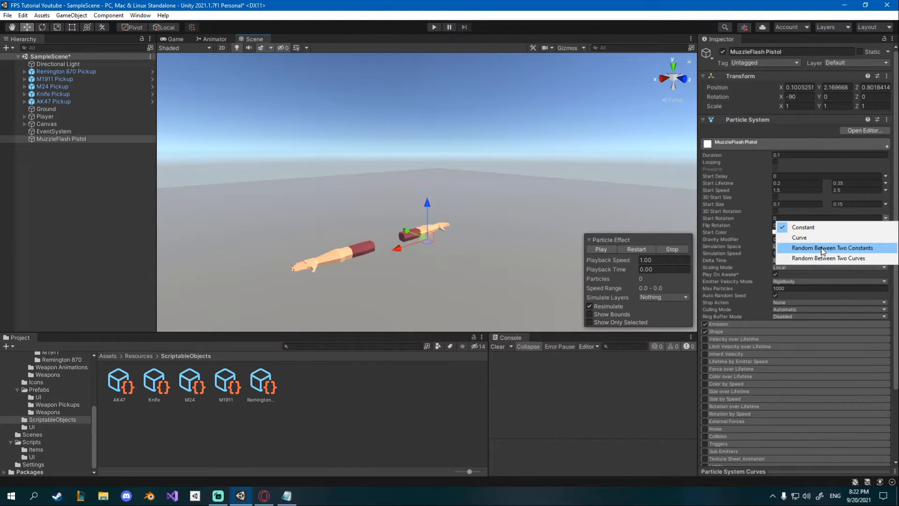
left_click(830, 247)
type("-360")
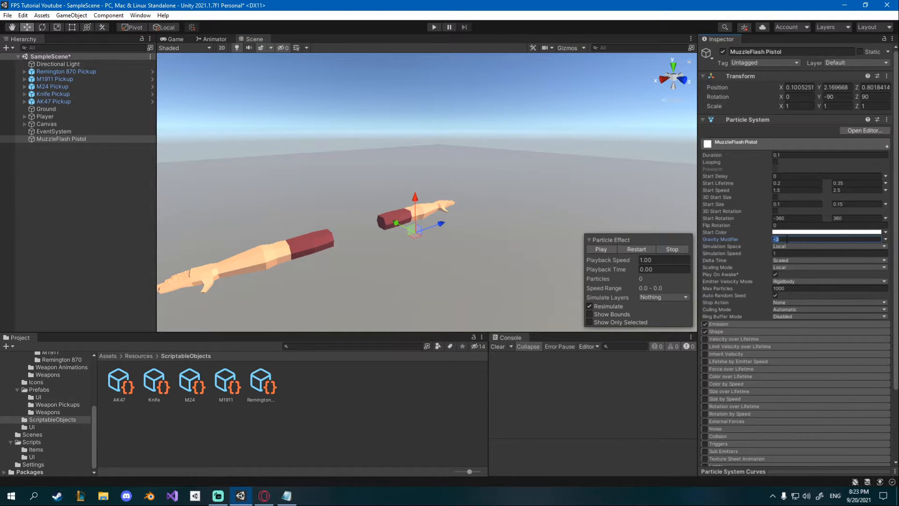
Step: Set Start Rotation -360 to 360, Gravity Modifier -0.3, and Stop Action to Destroy
left_click(601, 248)
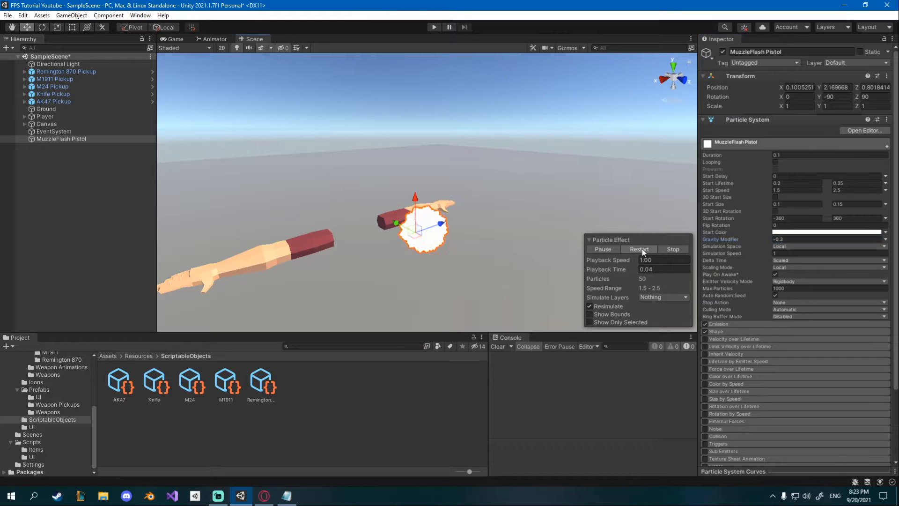
left_click(672, 248)
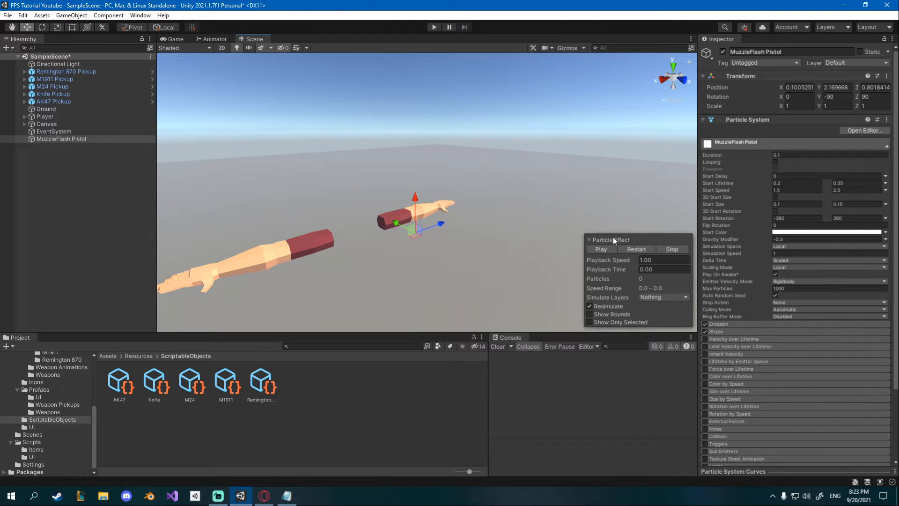
mouse_move(635, 248)
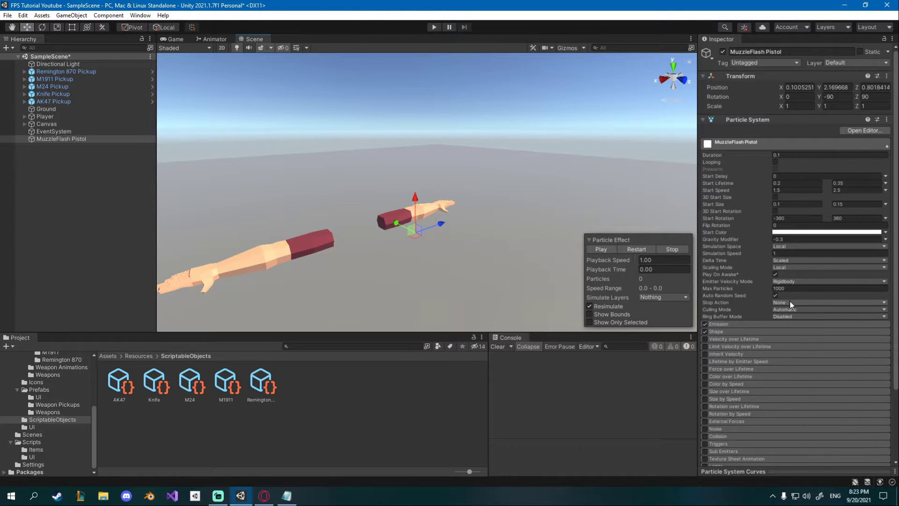
left_click(829, 302)
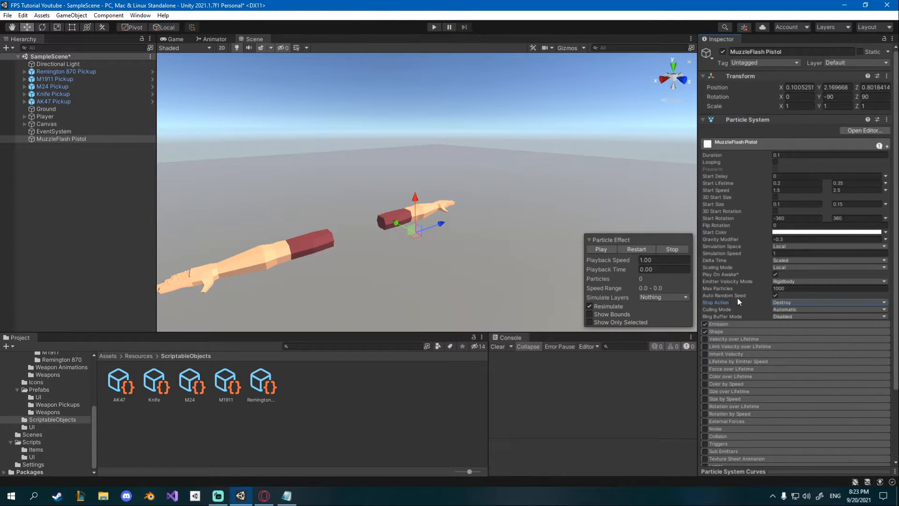
left_click(600, 249)
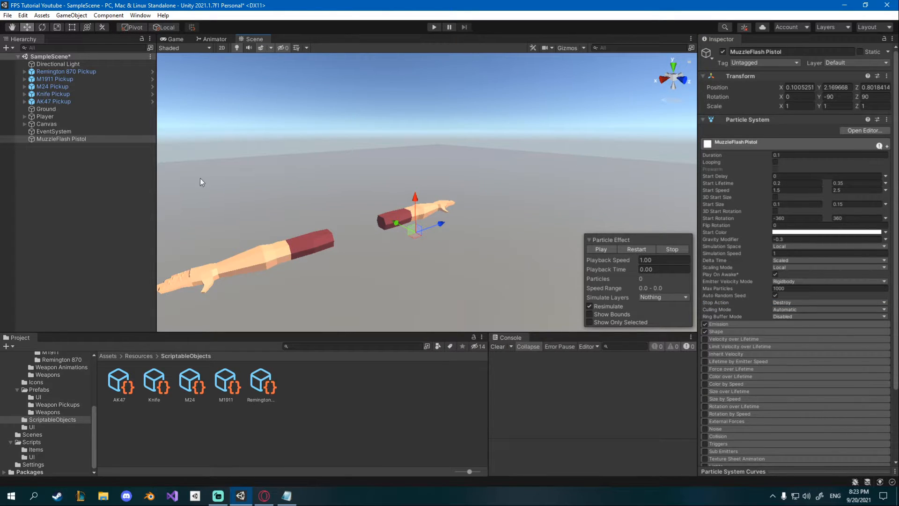
left_click(636, 249)
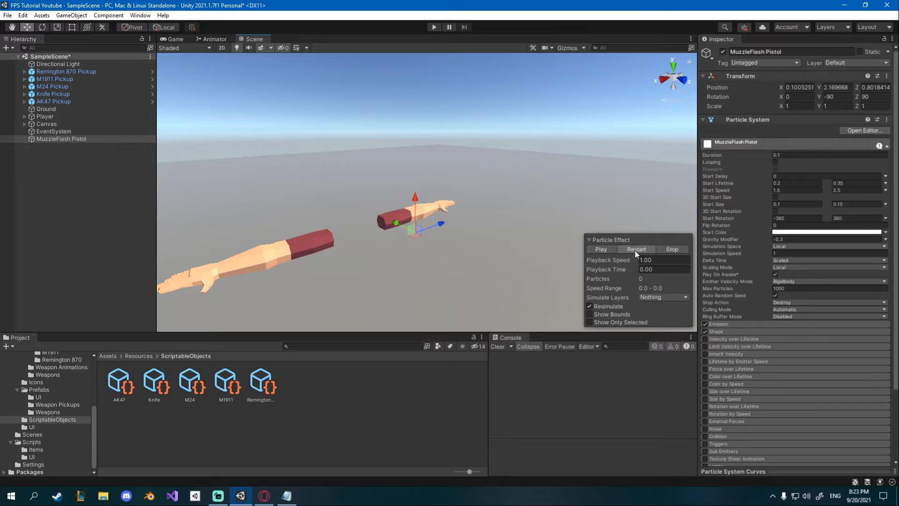
mouse_move(88, 194)
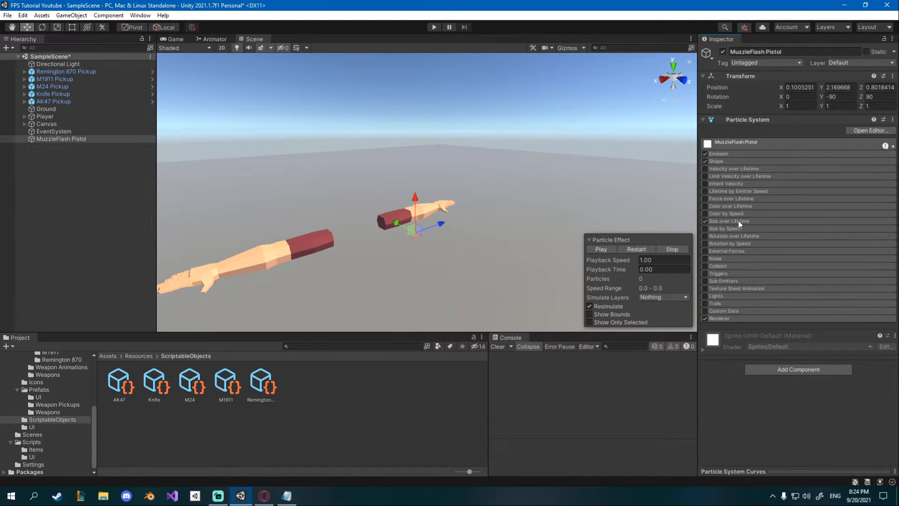
Step: Enable Size and Color over Lifetime and open the colour gradient
left_click(705, 206)
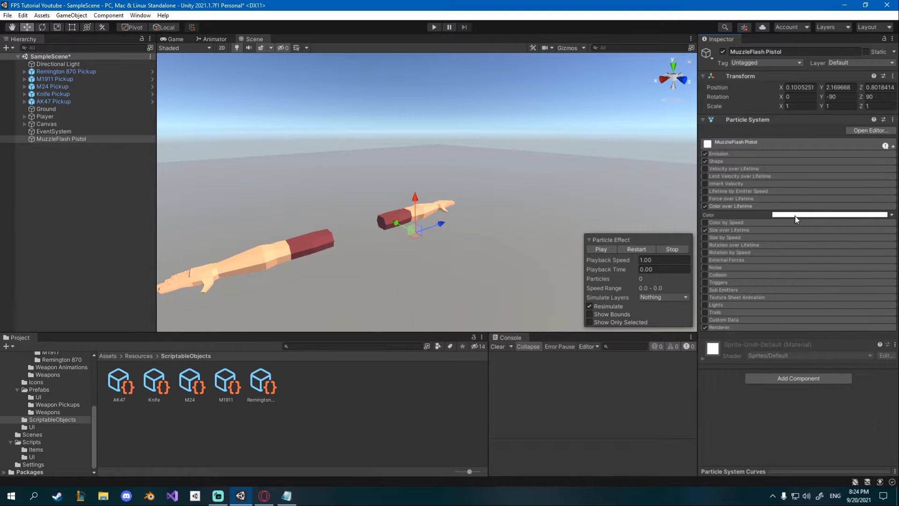
left_click(830, 214)
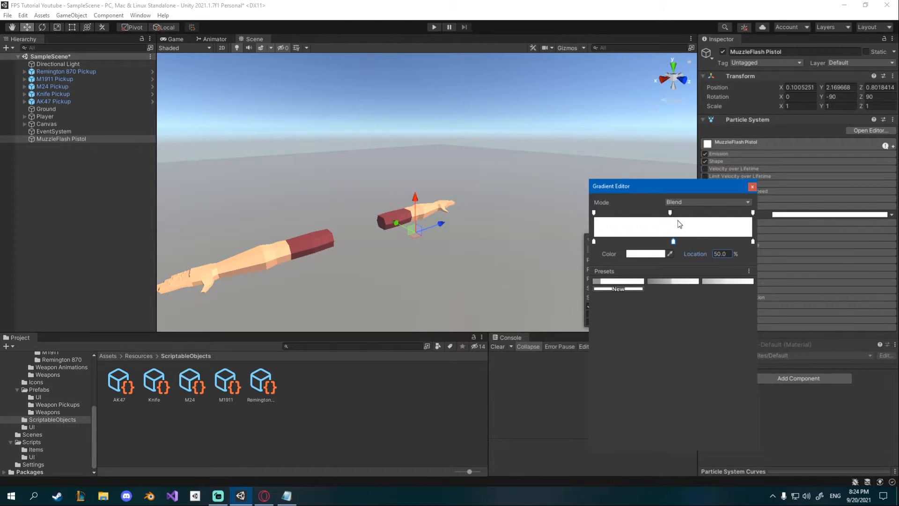
Step: Fade the gradient's end alpha to 0 and set the end colour key to grey 8A8A8A
left_click(673, 213)
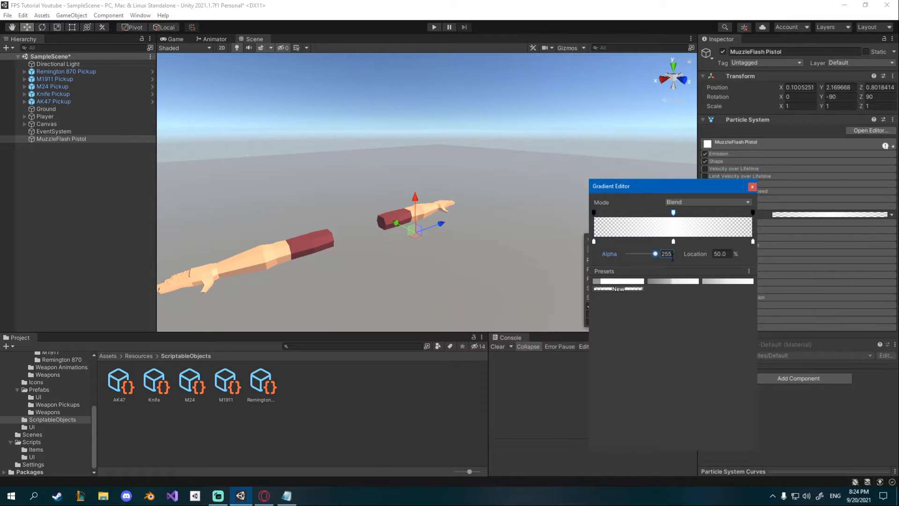
left_click(634, 253)
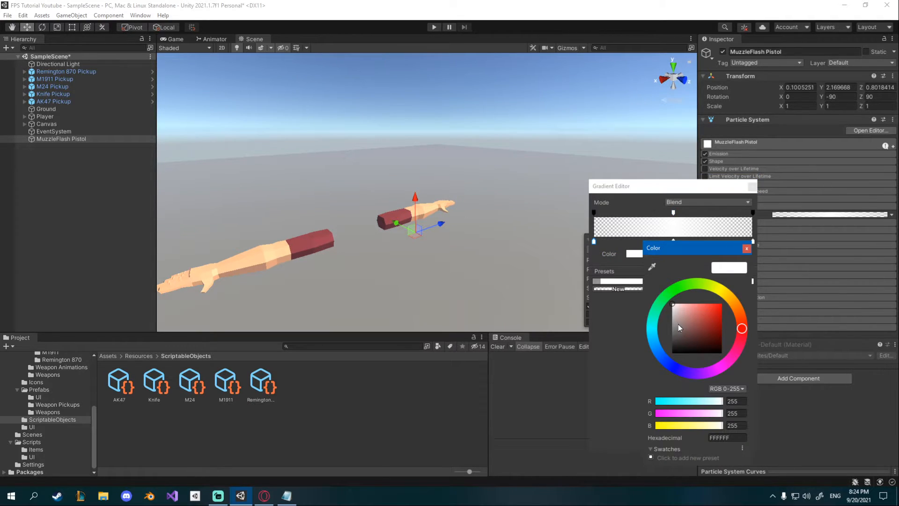
left_click(672, 329)
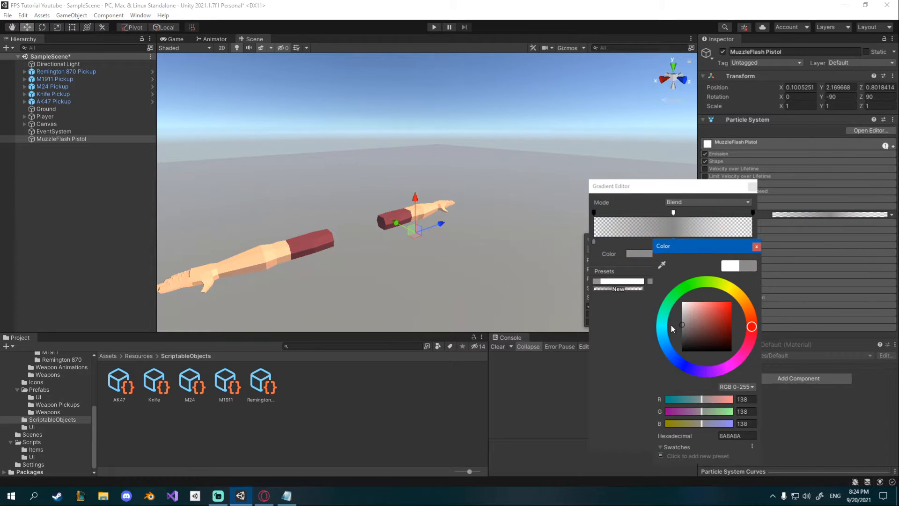
left_click(756, 245)
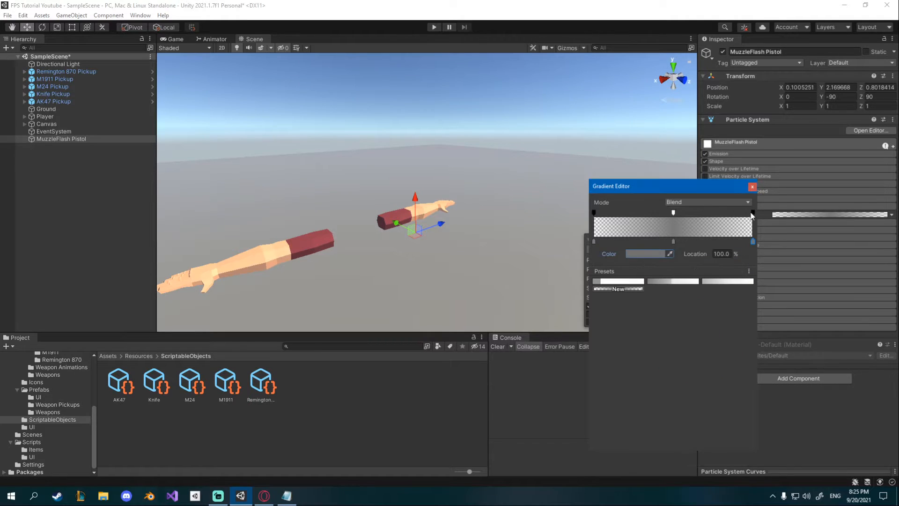
left_click(753, 186)
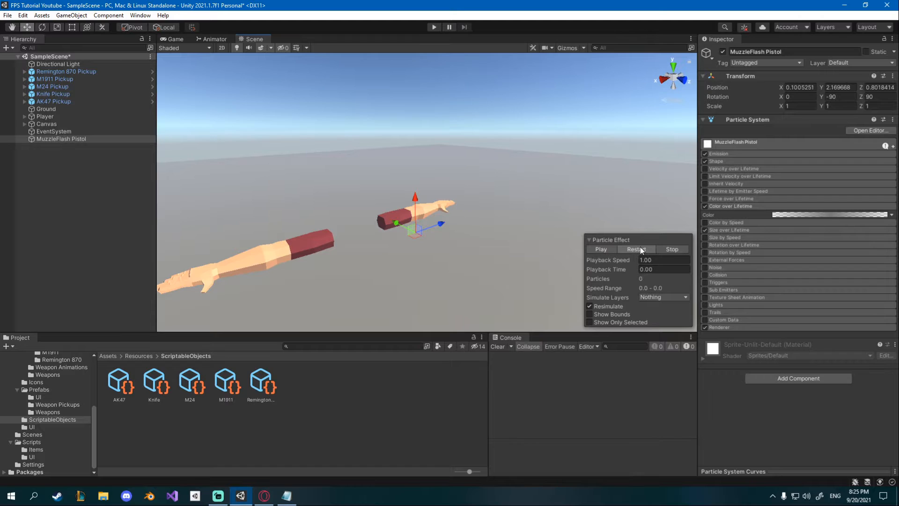
Step: Create a Prefabs/Particles folder and drag MuzzleFlash Pistol into it as a prefab
left_click(600, 249)
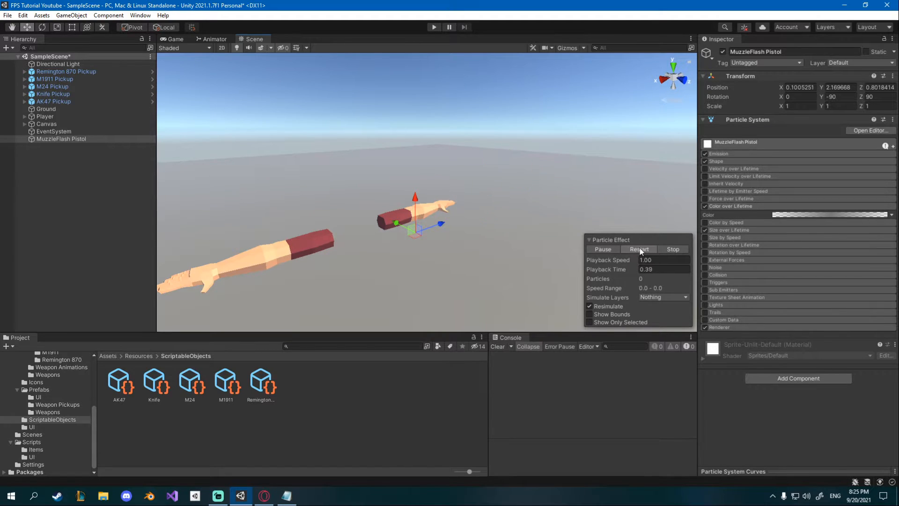
left_click(638, 249)
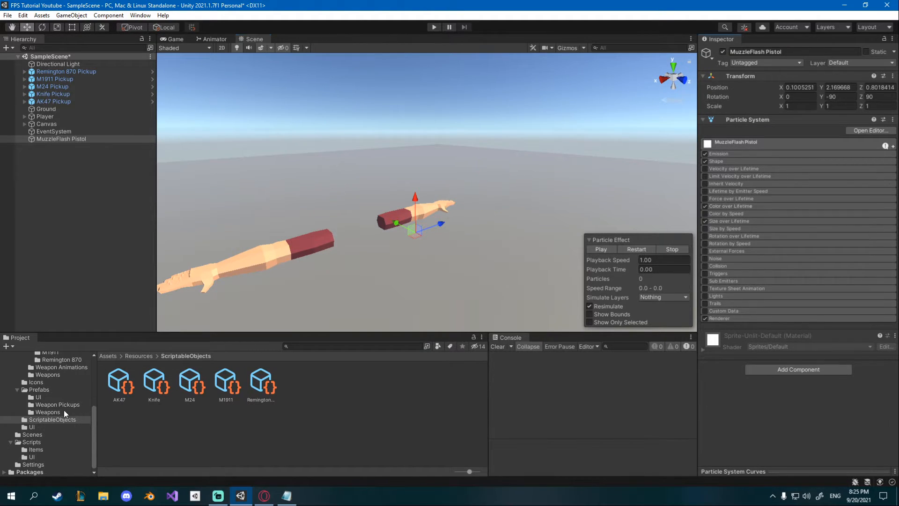
left_click(38, 389)
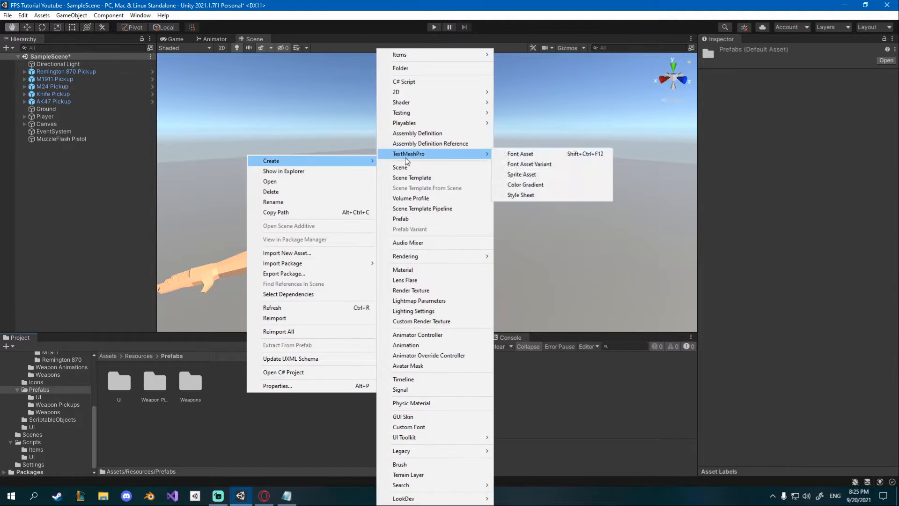
left_click(401, 68)
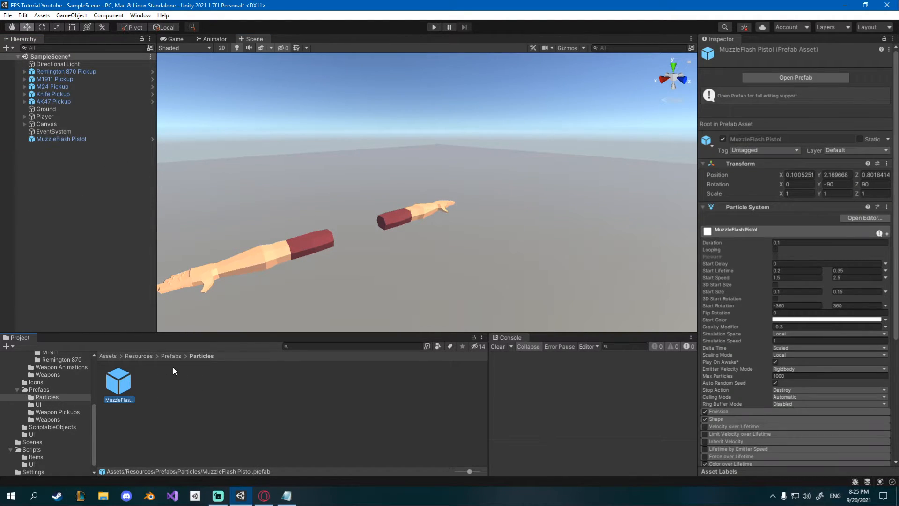
left_click(61, 138)
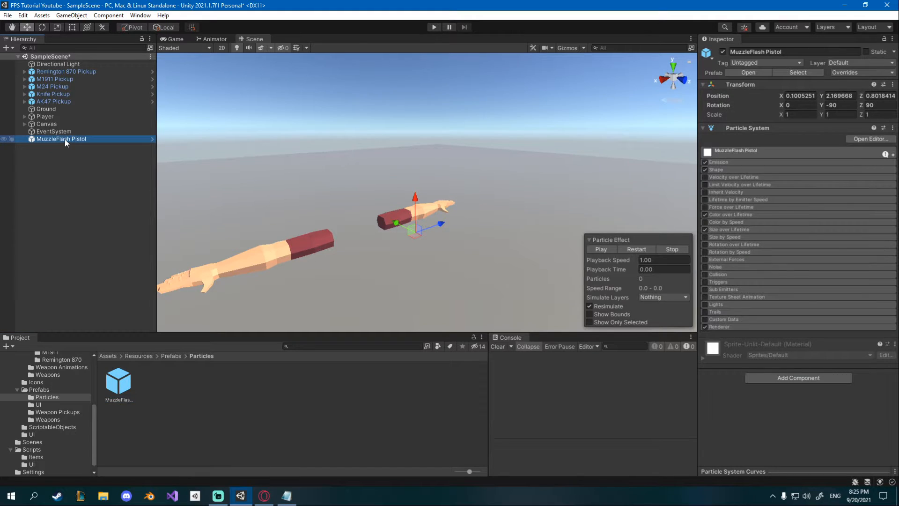
Step: Remove the pistol flash from the scene, then focus the AR flash and expand Emission
left_click(73, 178)
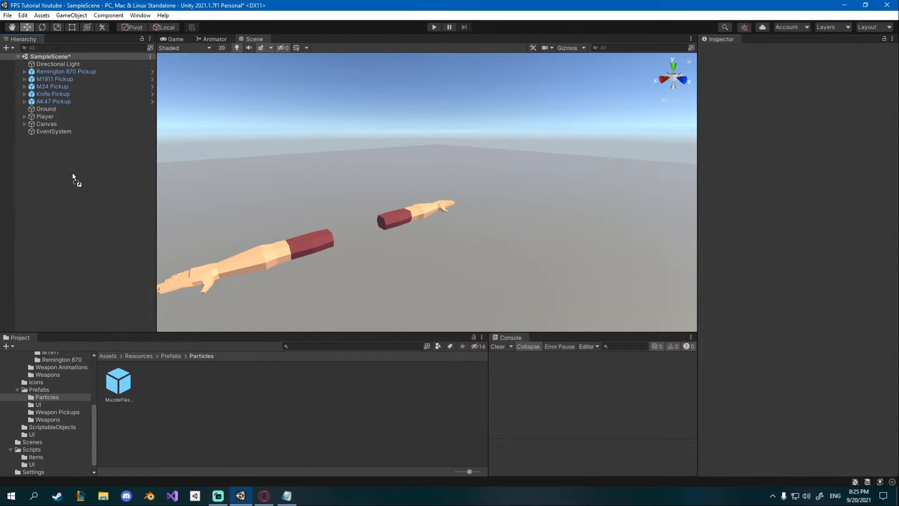
right_click(51, 138)
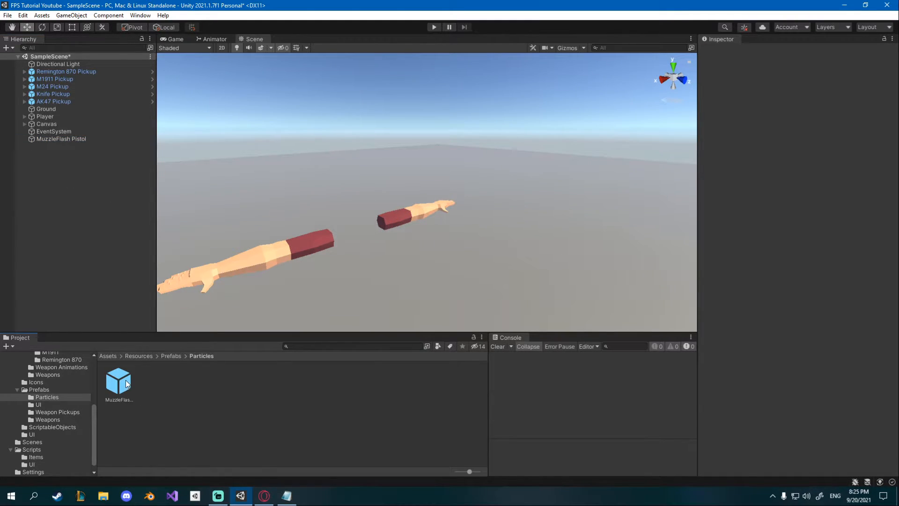
left_click(61, 139)
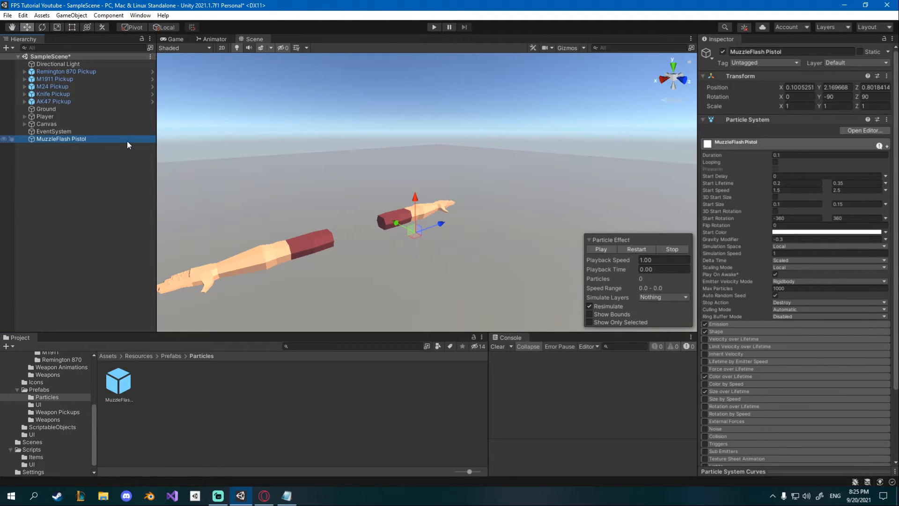
double_click(61, 138)
type("AR")
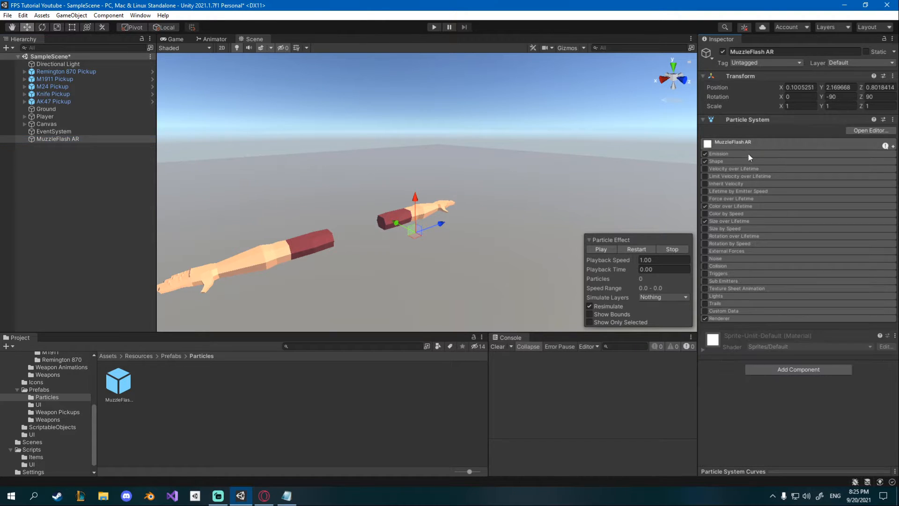
left_click(718, 154)
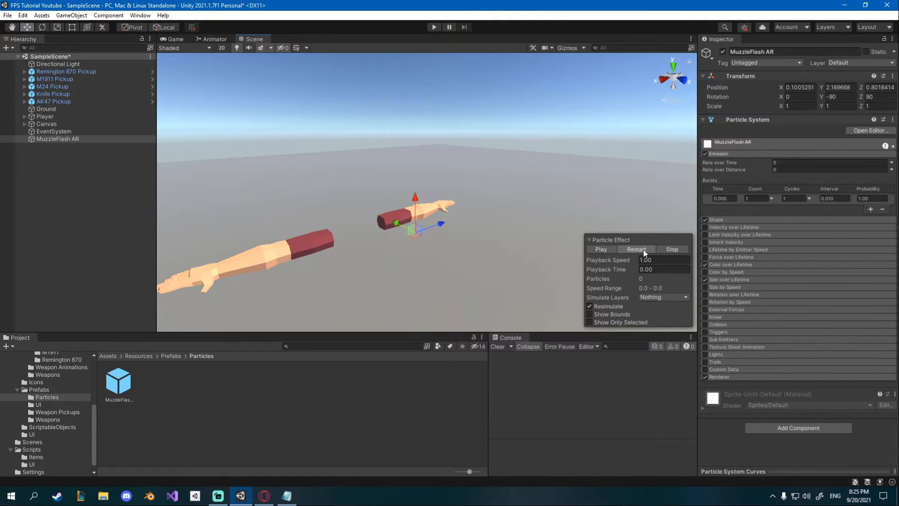
left_click(733, 141)
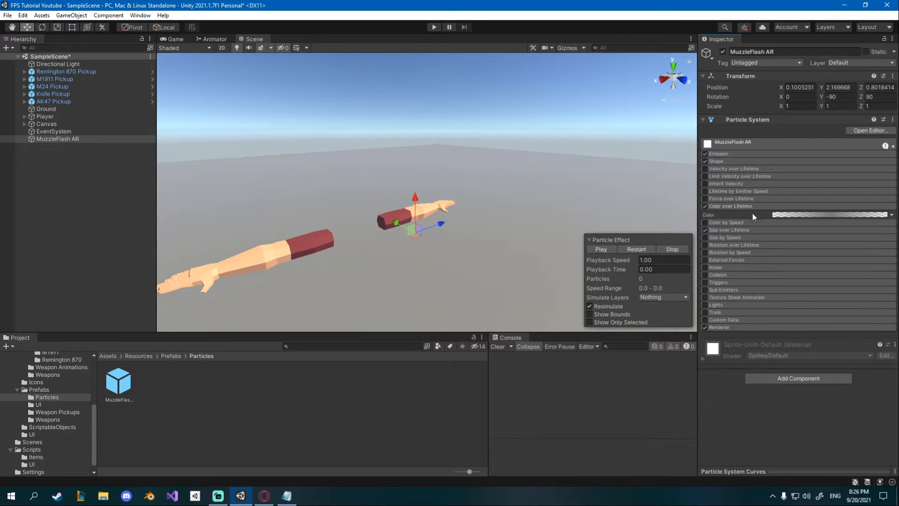
Step: Change the Color over Lifetime gradient key colour and replay the burst preview
left_click(832, 215)
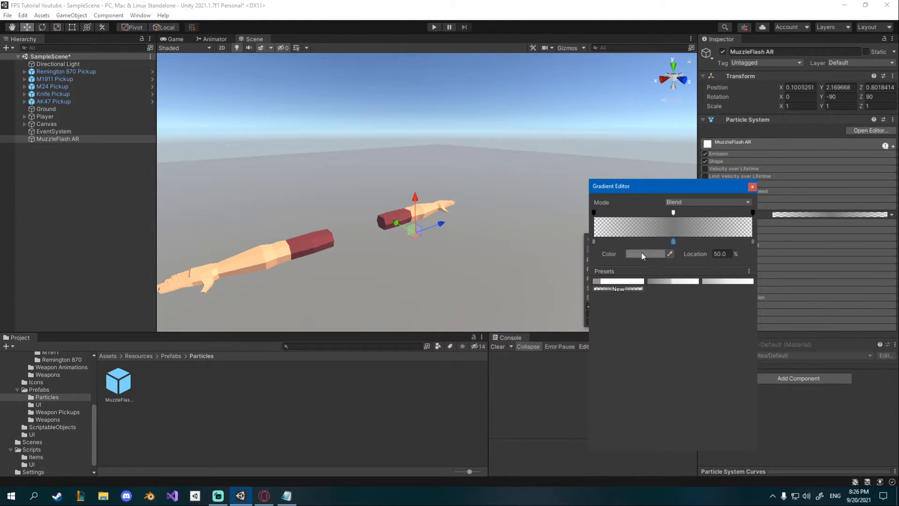
left_click(648, 253)
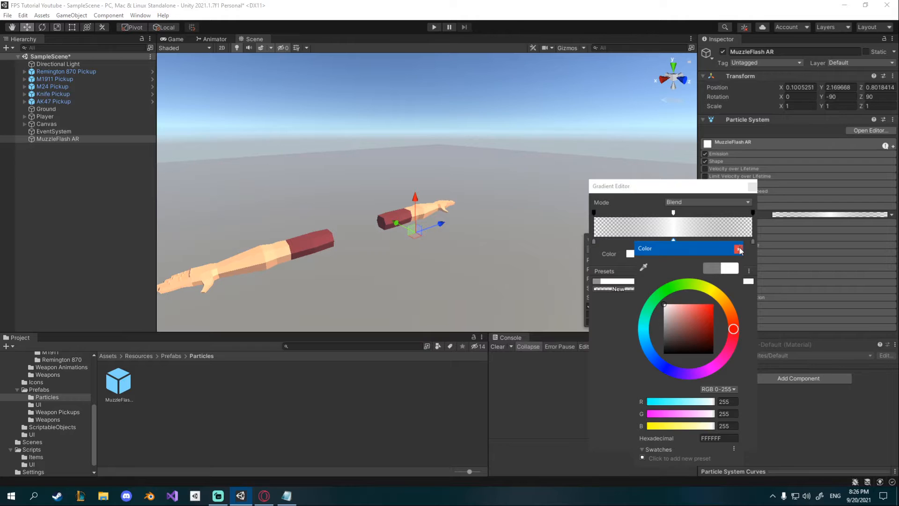
left_click(682, 330)
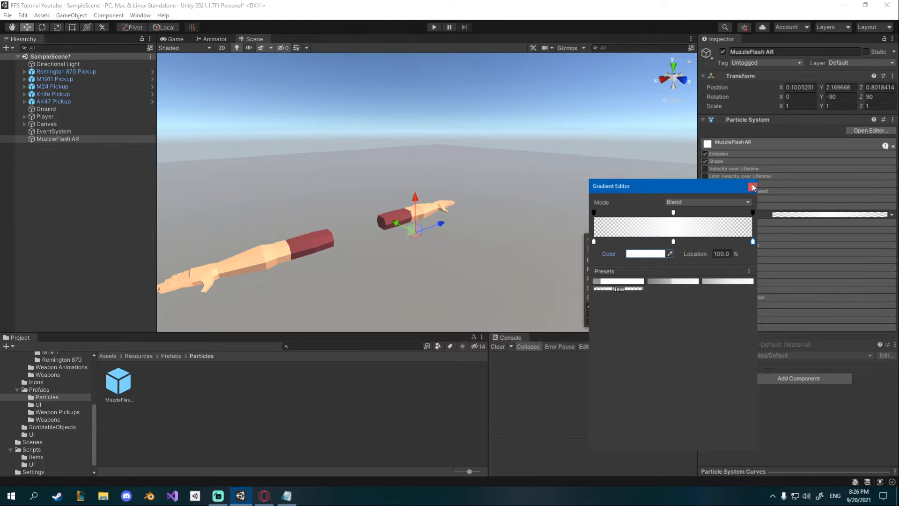
left_click(753, 186)
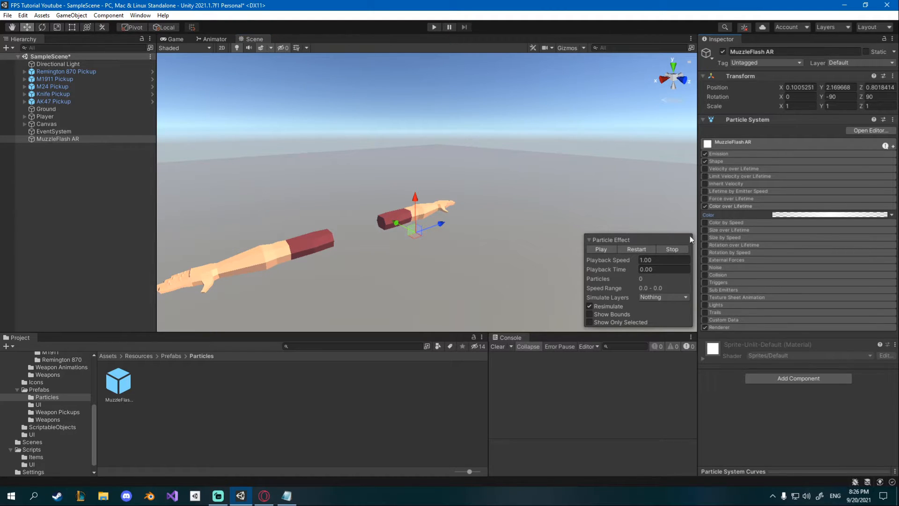
left_click(600, 249)
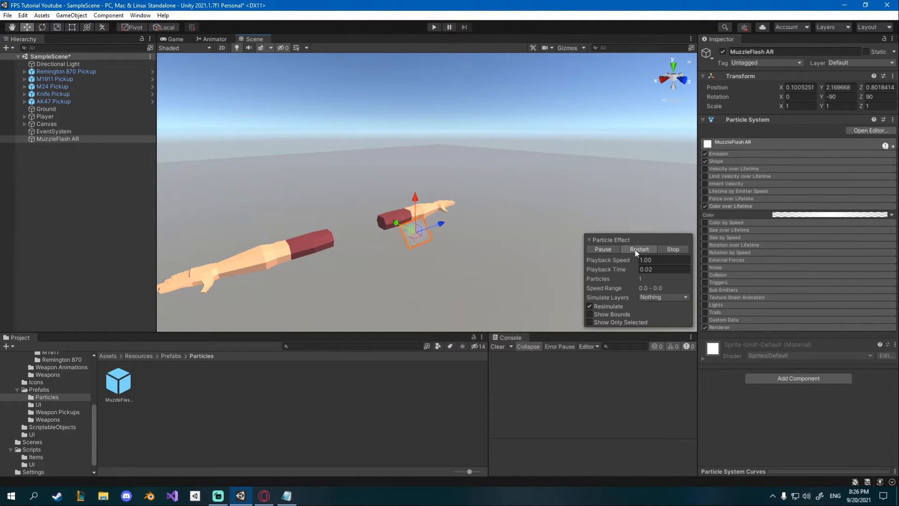
left_click(640, 248)
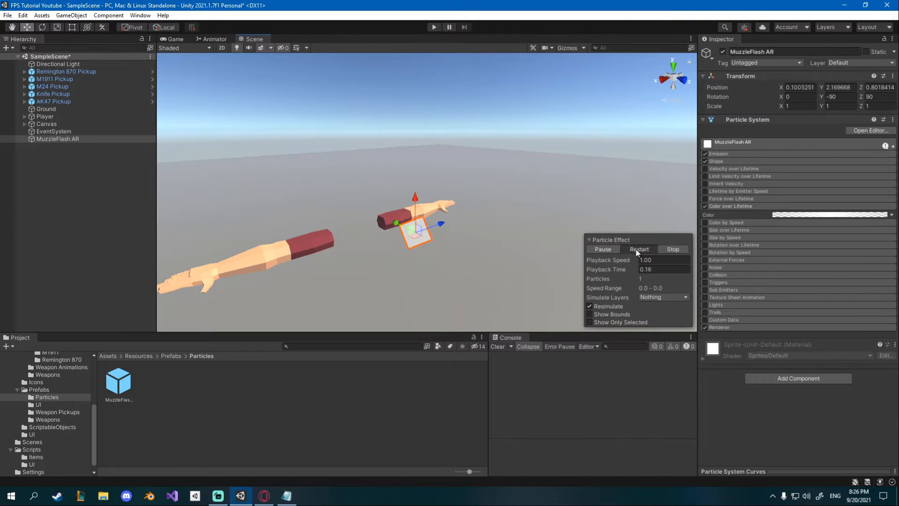
left_click(639, 248)
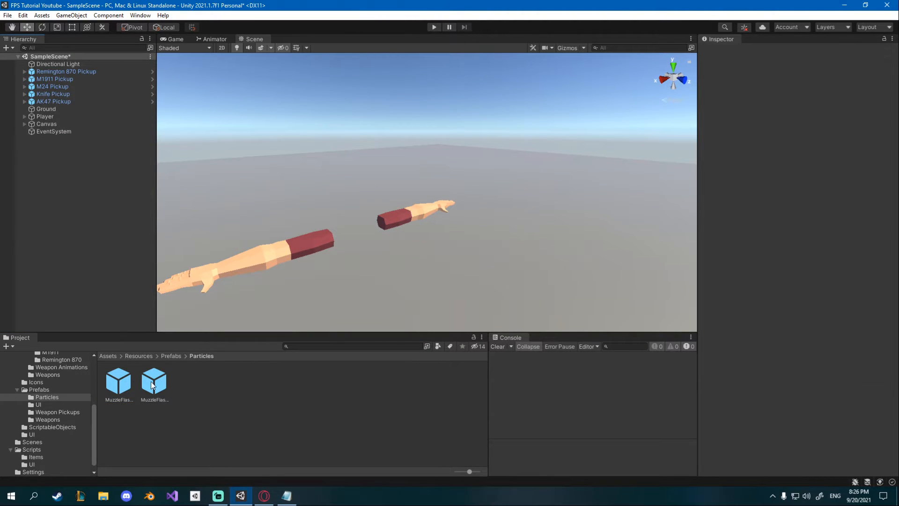
Step: Give the pistol muzzle flash copy Start Speed 2 and Start Size 0.05–0.075
left_click(153, 381)
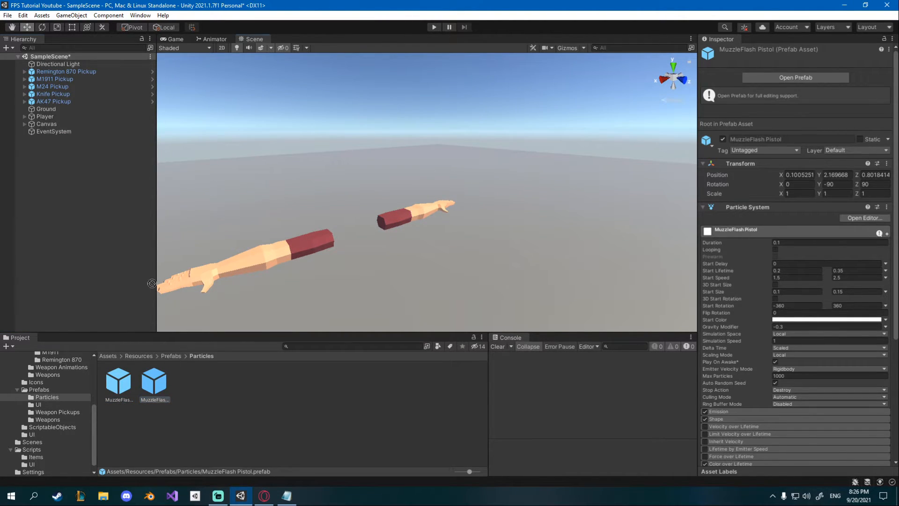
right_click(61, 139)
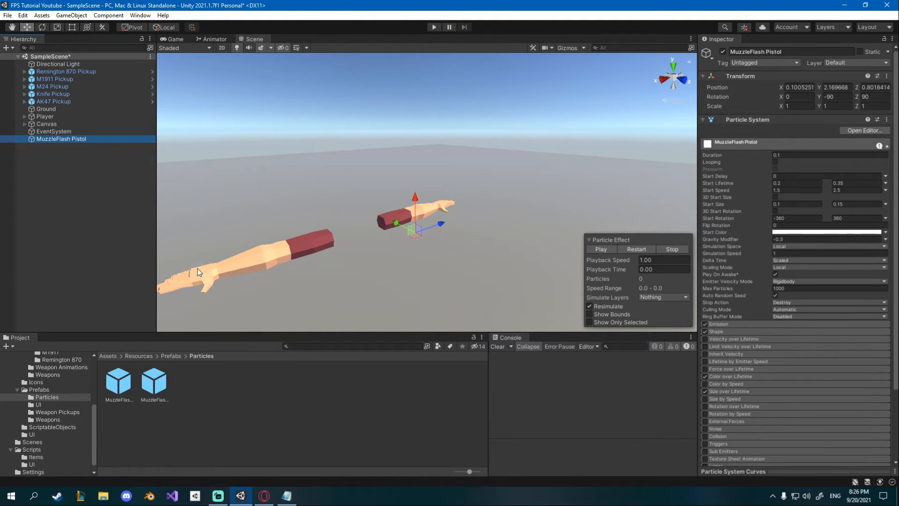
mouse_move(133, 216)
type("0.5")
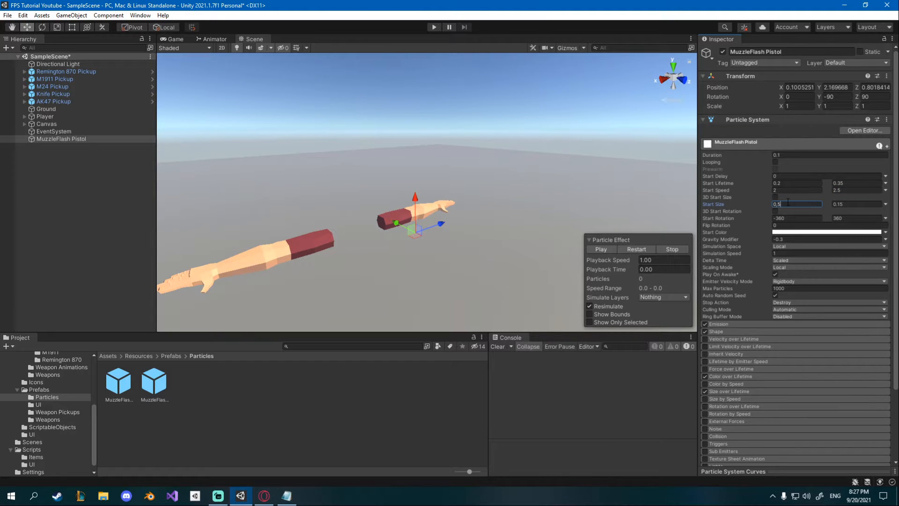
type("0.05")
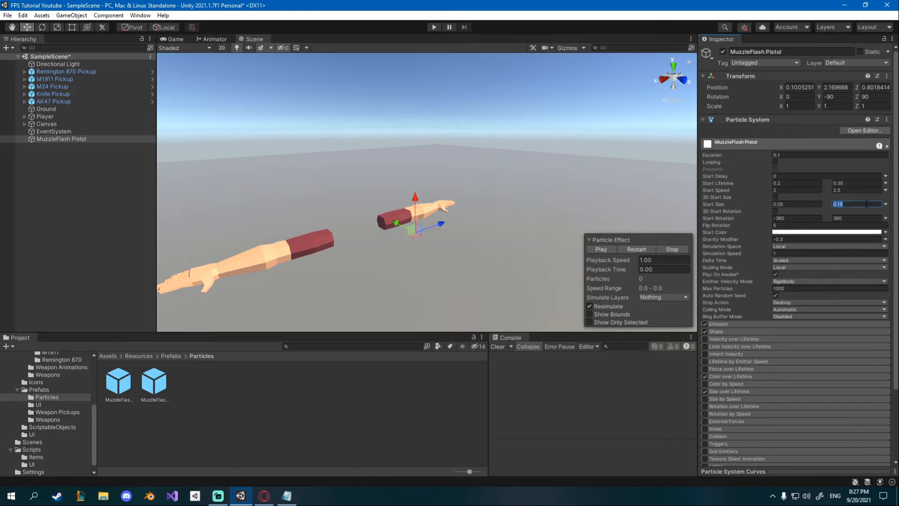
type("0.07")
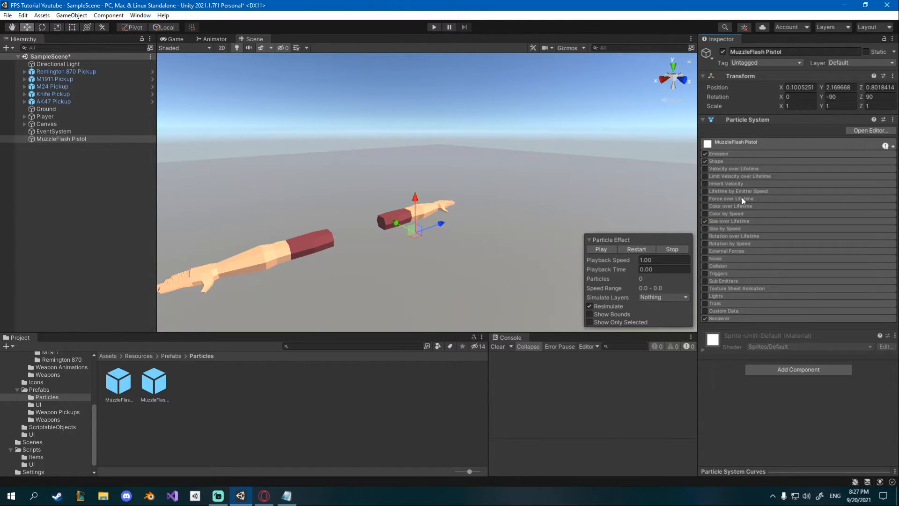
Step: Make it orange FF5900 without Color over Lifetime, replay the preview, and rename it MuzzleFlash Shotgun
left_click(736, 142)
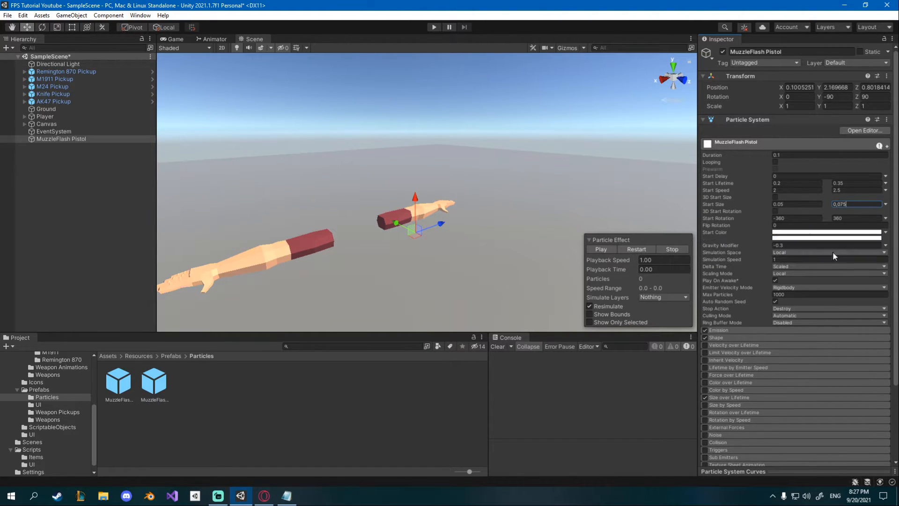
left_click(826, 233)
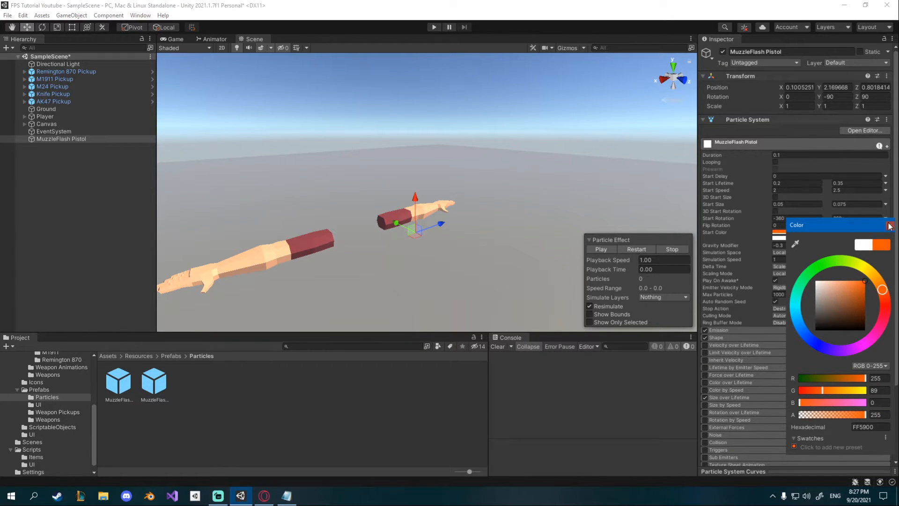
left_click(881, 288)
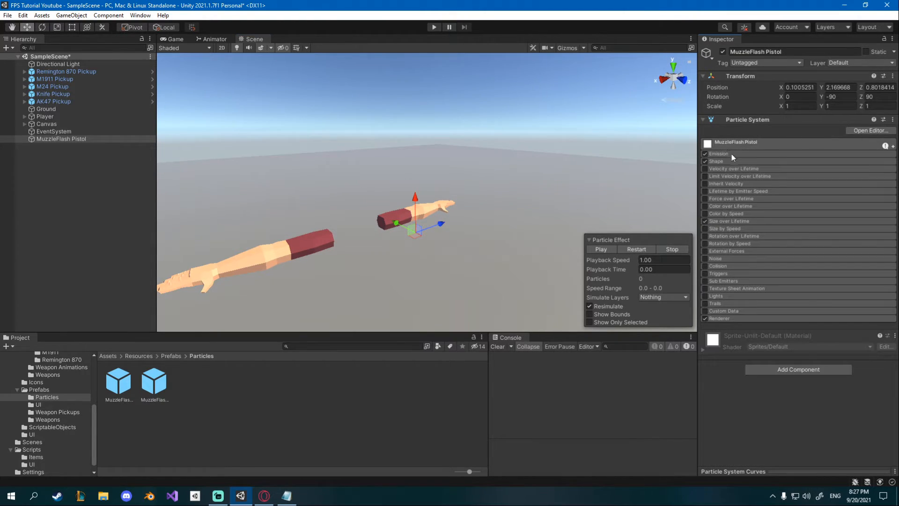
left_click(716, 161)
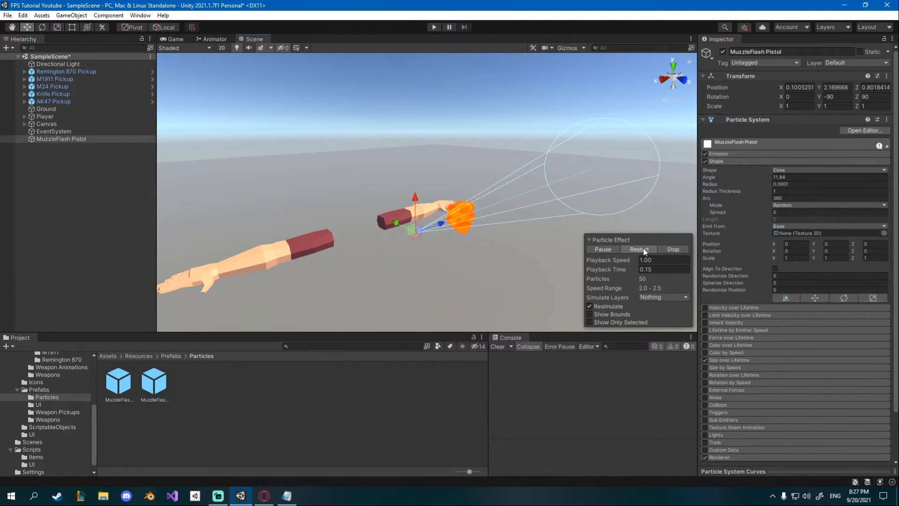
left_click(638, 249)
type("Shotgun")
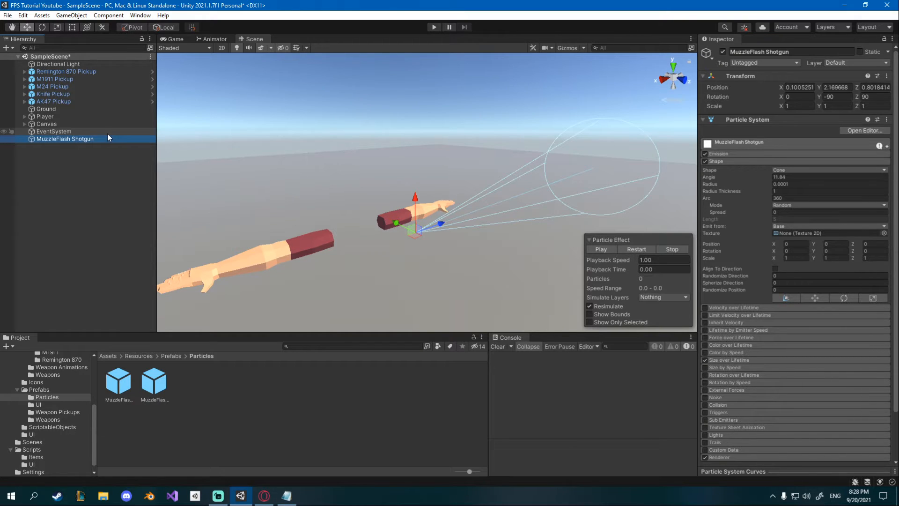
left_click(189, 380)
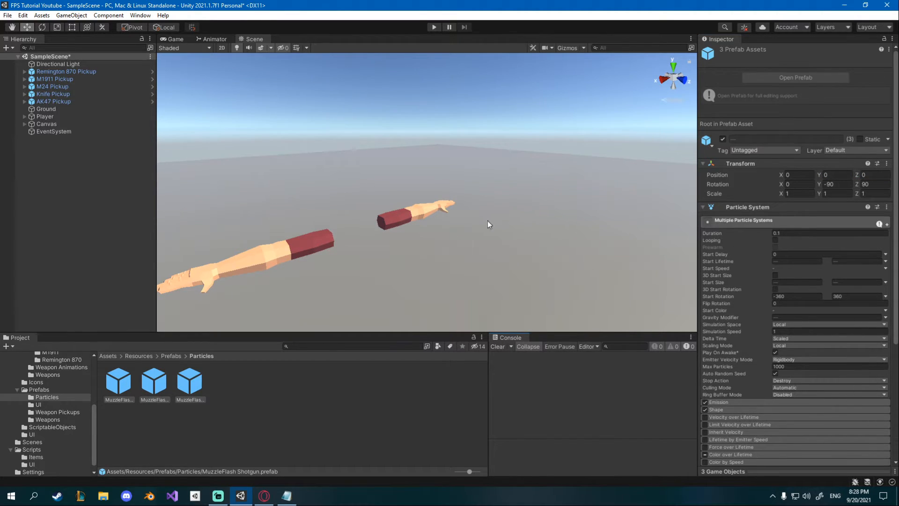
mouse_move(733, 183)
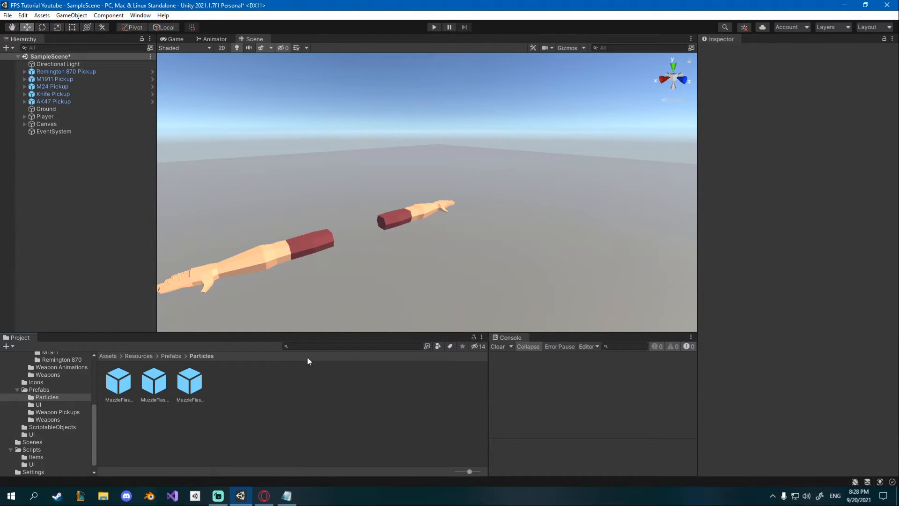
mouse_move(197, 413)
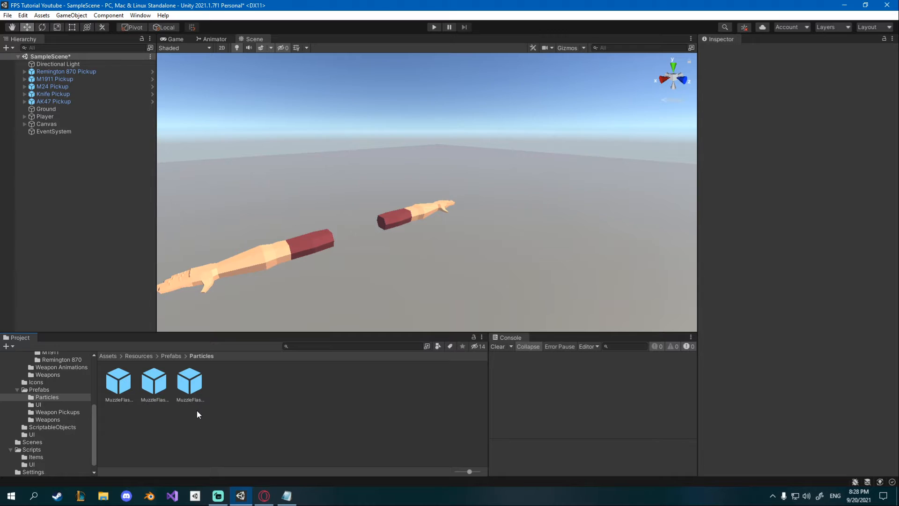
Step: Open the ScriptableObjects folder and select the AK47 weapon asset
left_click(52, 426)
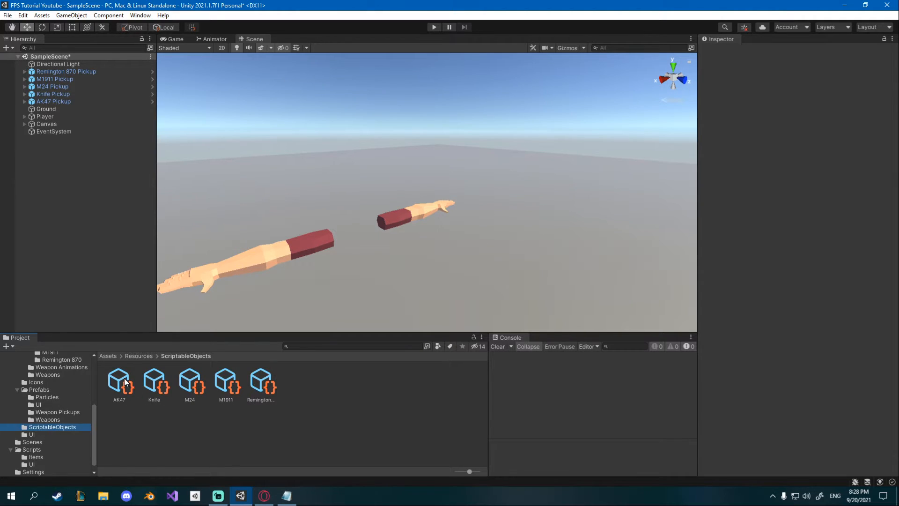
left_click(119, 380)
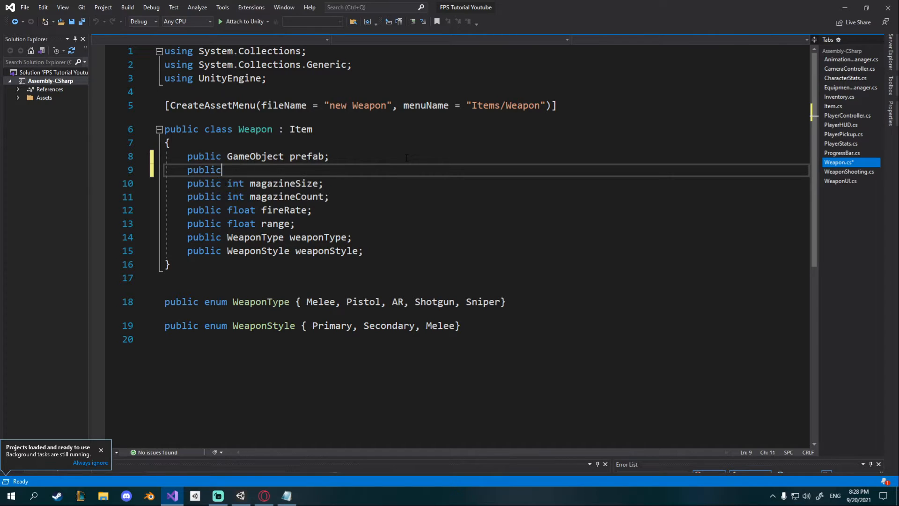
Step: Add and save 'public GameObject muzzleFlashParticles;' in Weapon.cs, then select the AK47 asset
type("GameObject")
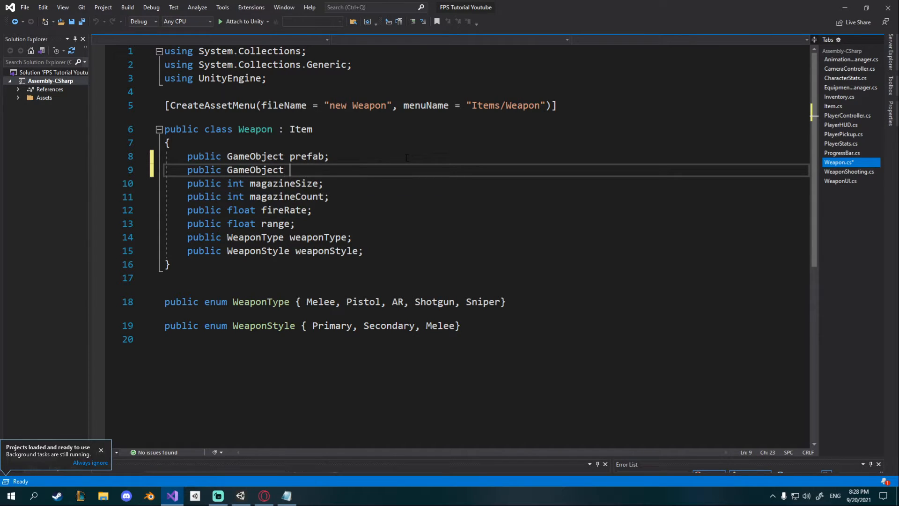
type("particleSy")
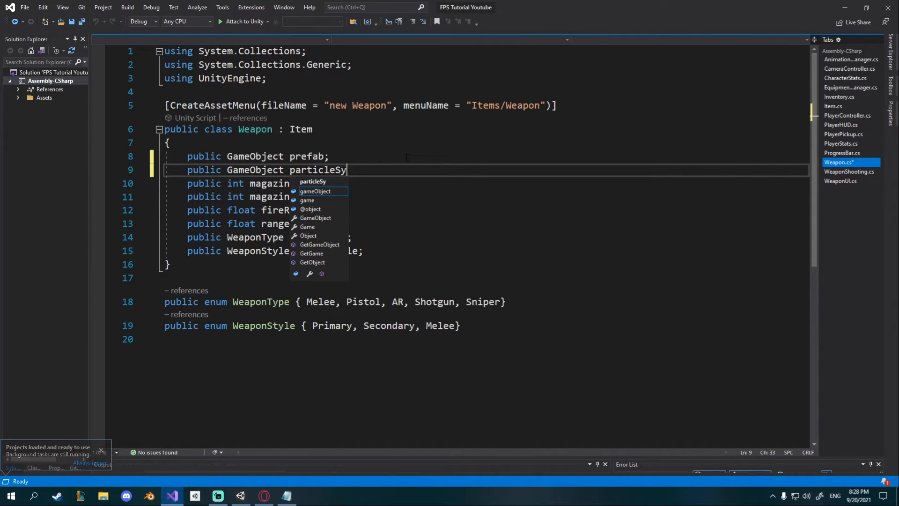
type("st")
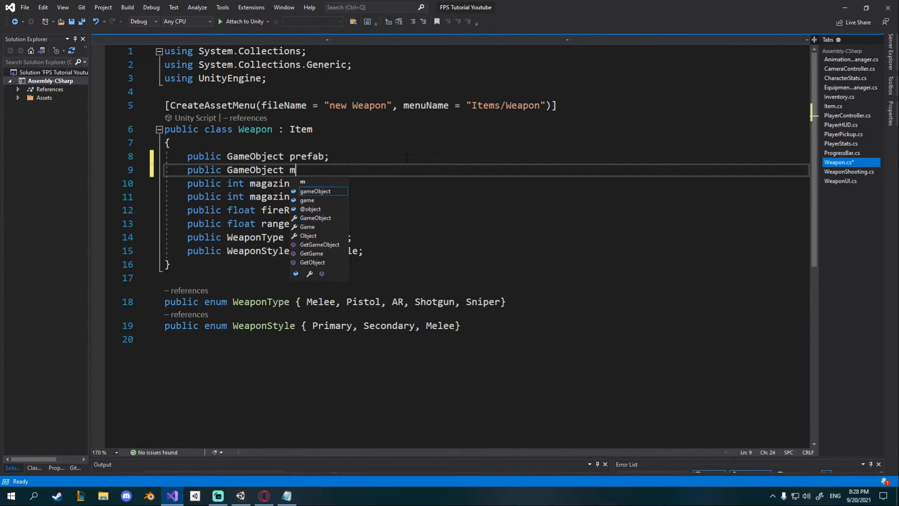
type("uzzleFlashParticles;")
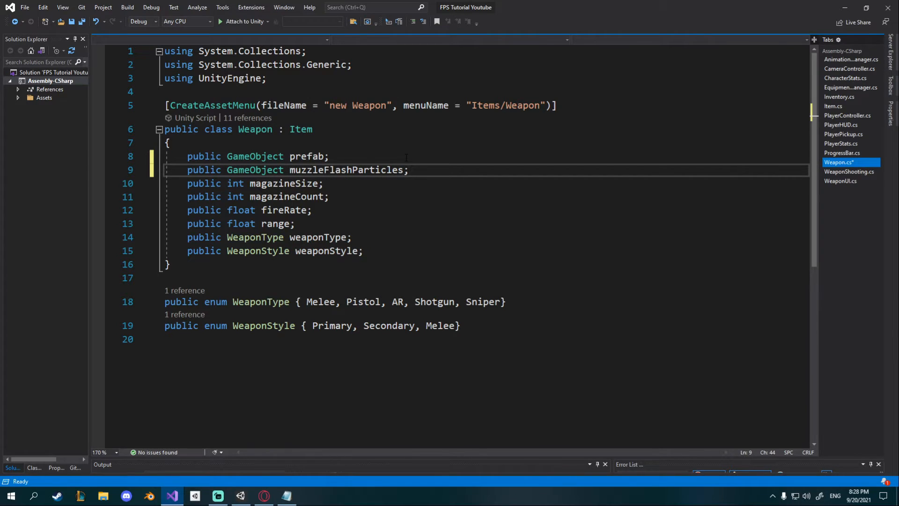
key("ctrl+s")
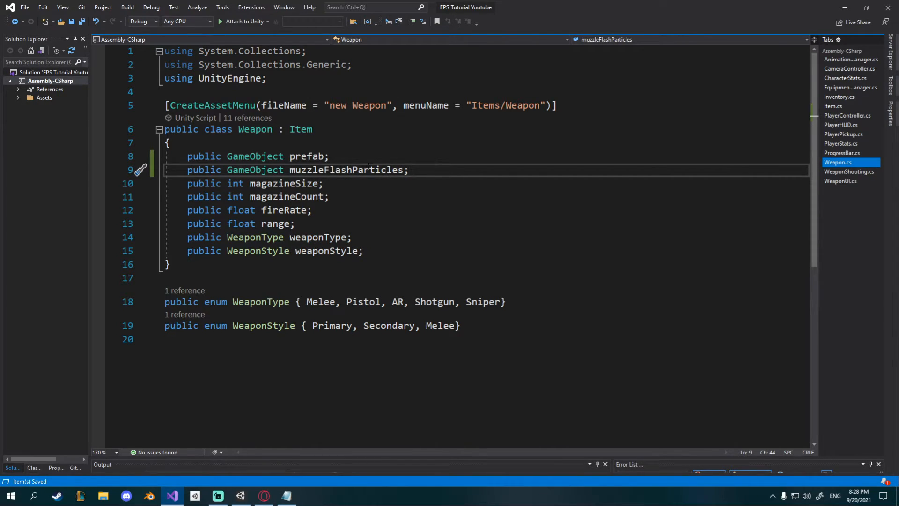
mouse_move(347, 170)
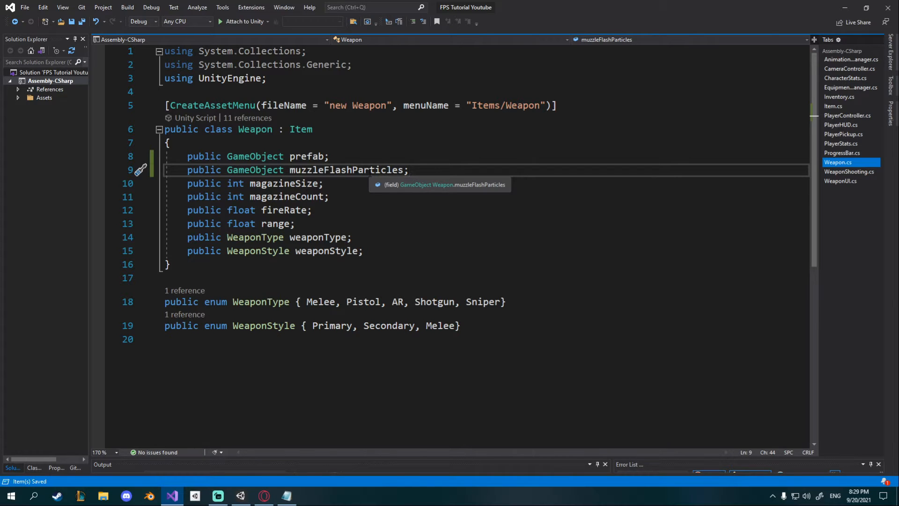
left_click(216, 495)
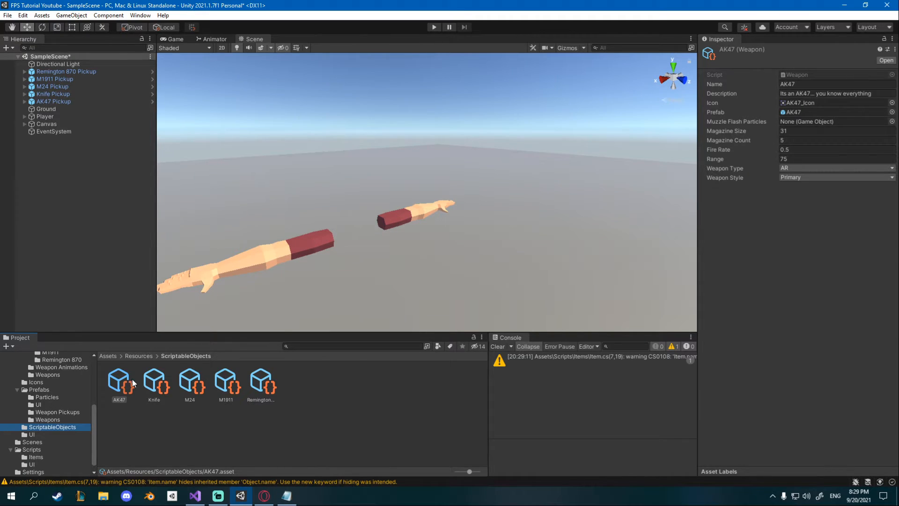
Step: Assign the AR muzzle flash to the AK47 and the shotgun flash to the M24
left_click(892, 112)
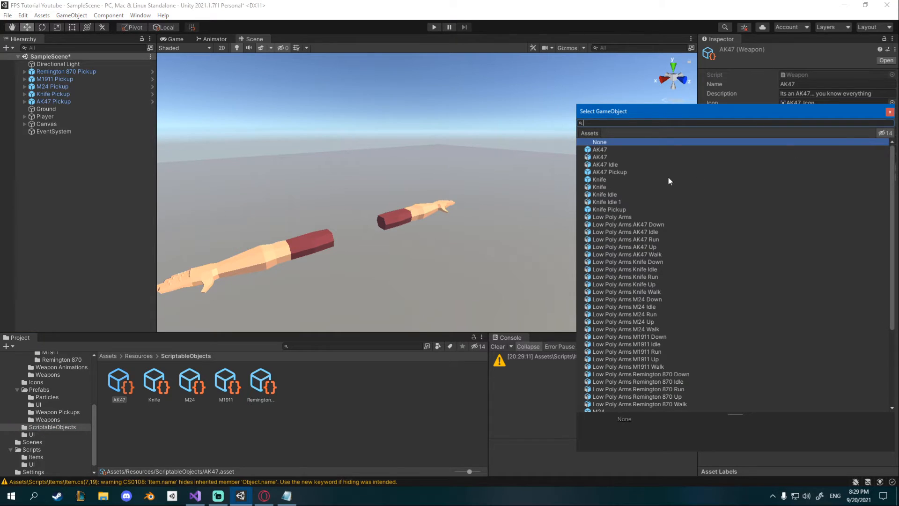
type("ar")
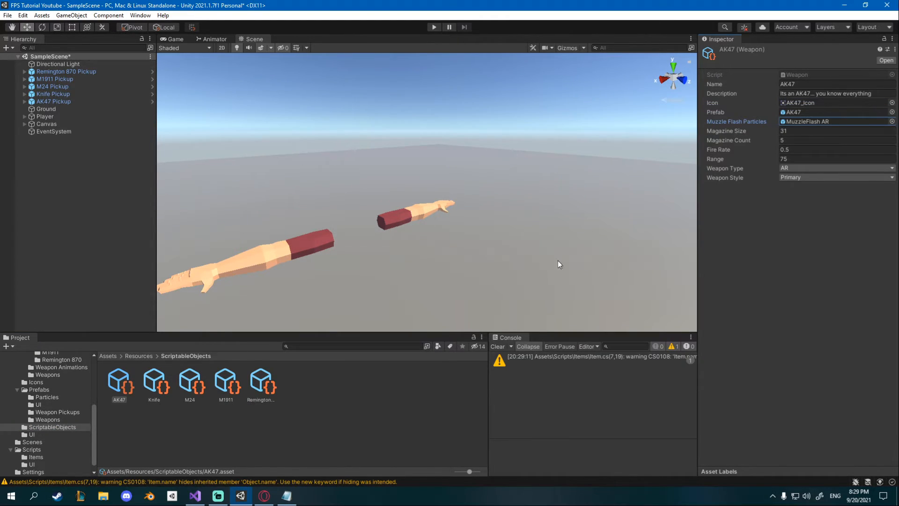
left_click(154, 379)
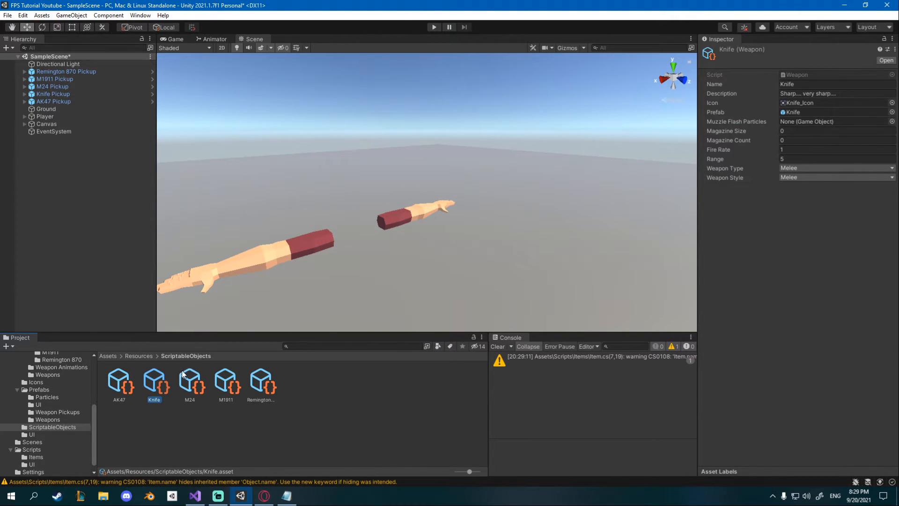
left_click(189, 380)
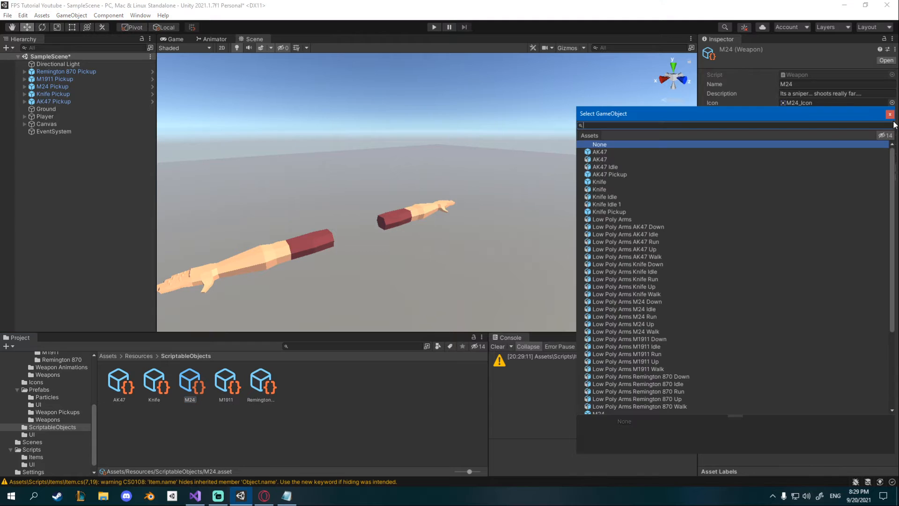
type("sho")
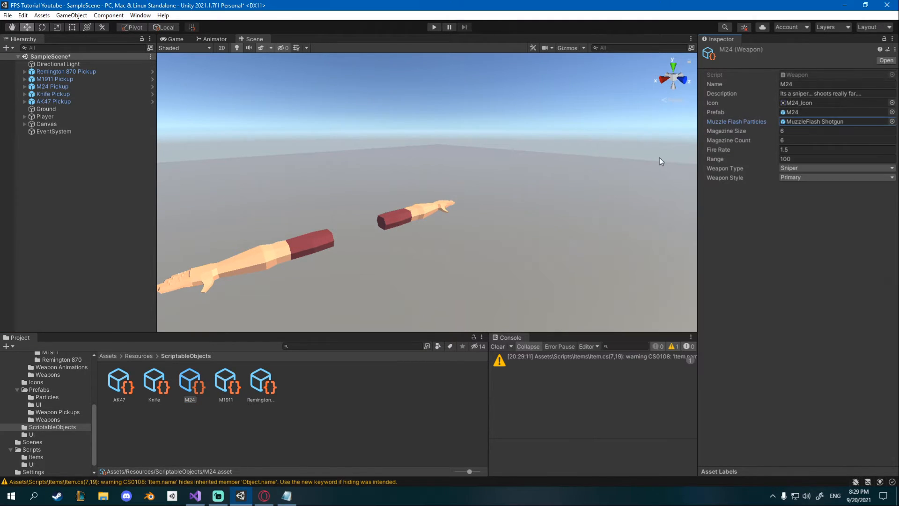
Step: Assign the pistol flash to the M1911 and shotgun flash to the Remington 870, then clear the console
left_click(225, 381)
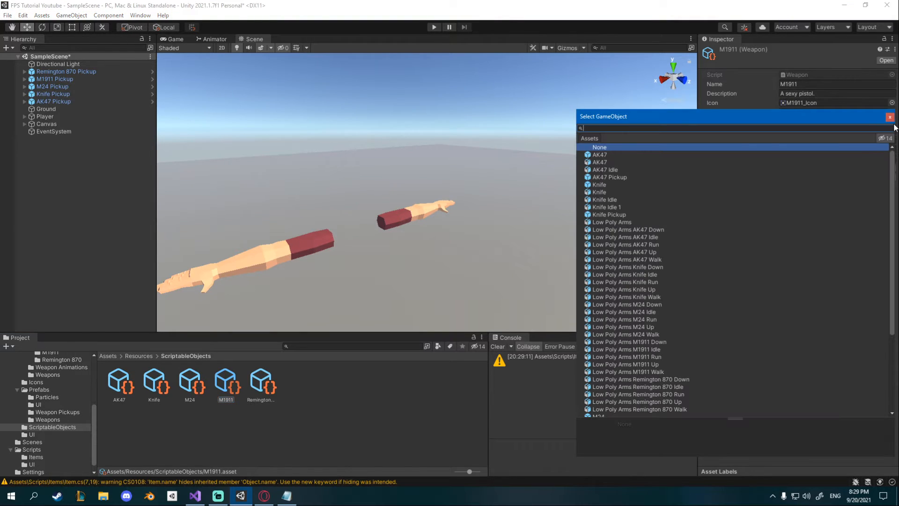
type("pistol")
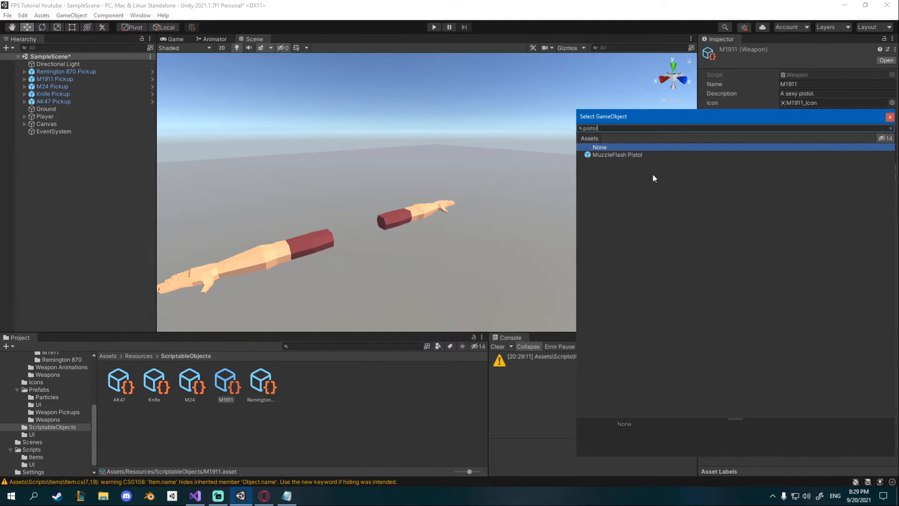
left_click(261, 381)
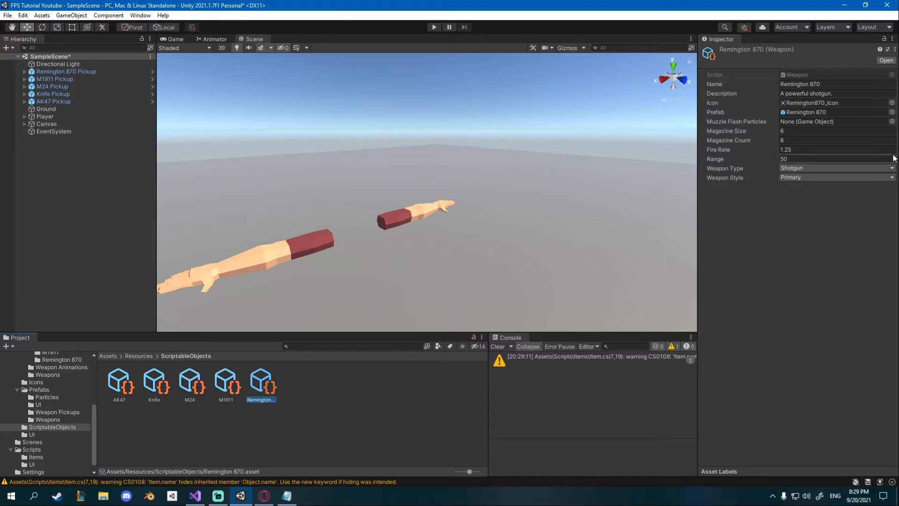
left_click(891, 120)
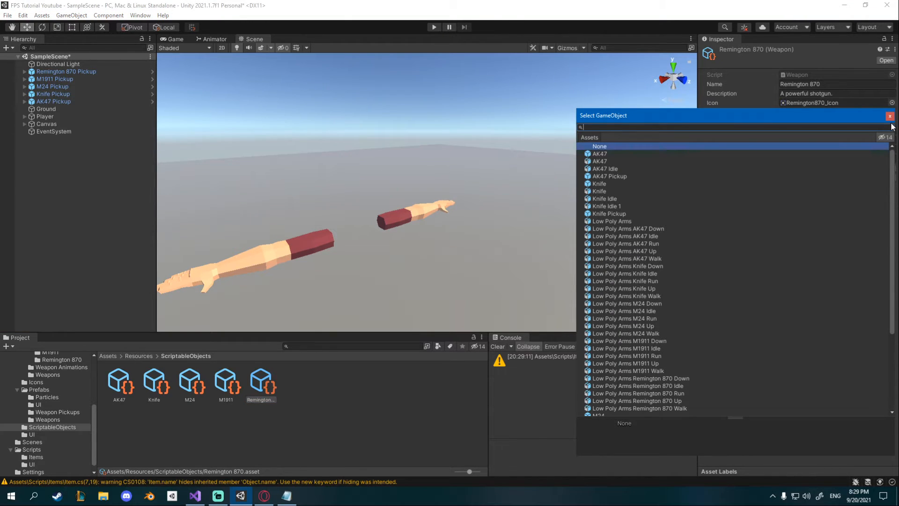
type("shotgun")
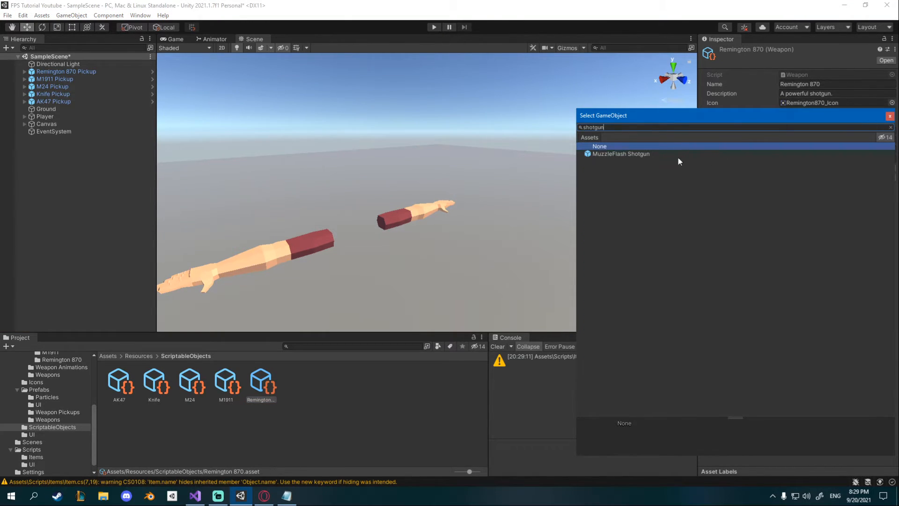
left_click(621, 154)
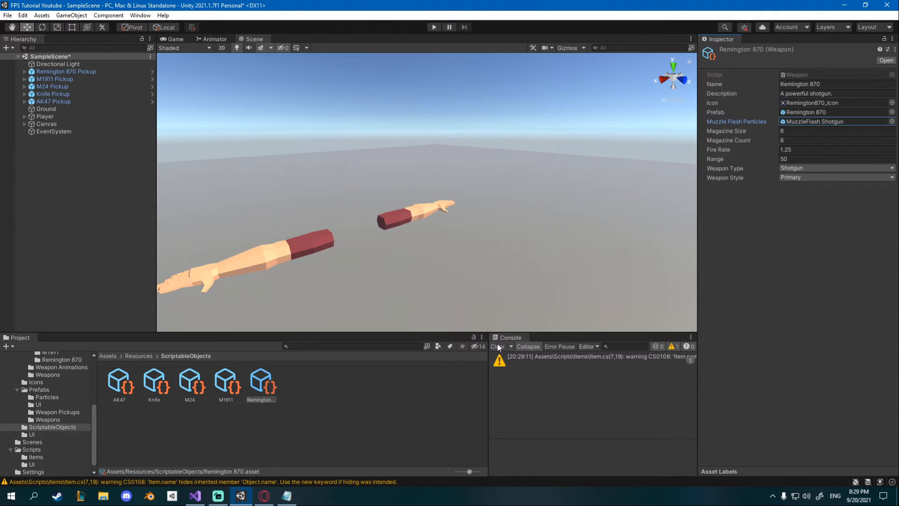
left_click(498, 346)
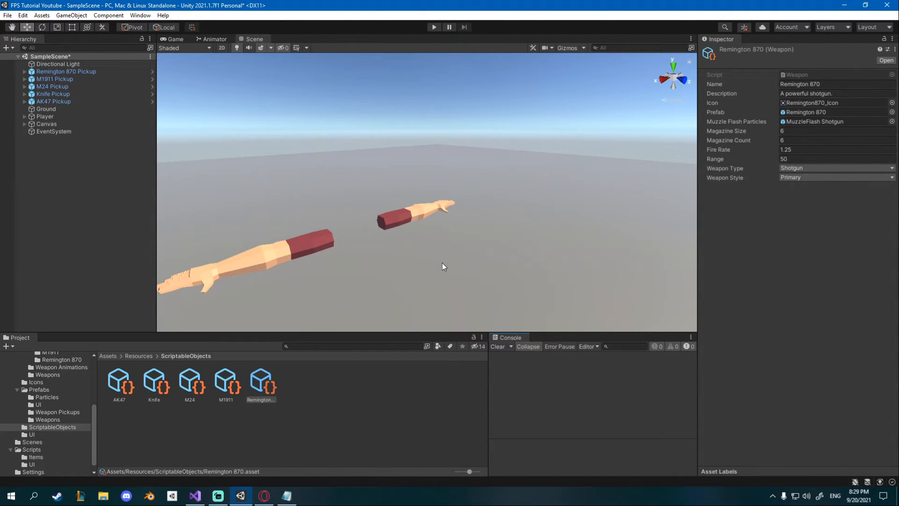
mouse_move(47, 419)
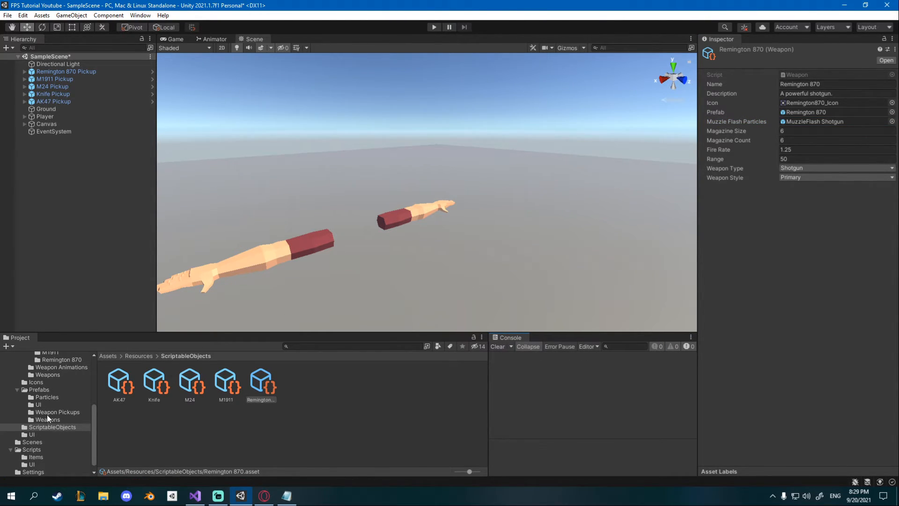
Step: Add an empty Barrel child at the muzzle of the AK47 and M24 prefabs
left_click(47, 419)
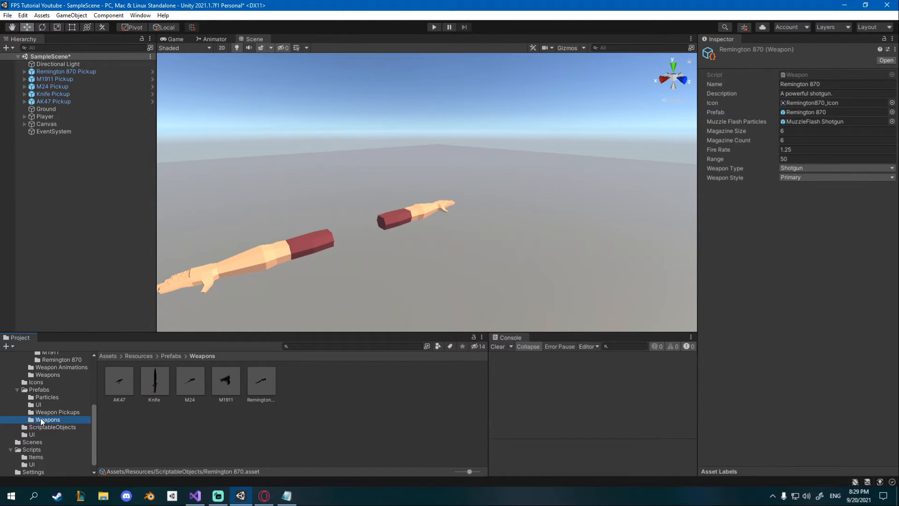
left_click(118, 380)
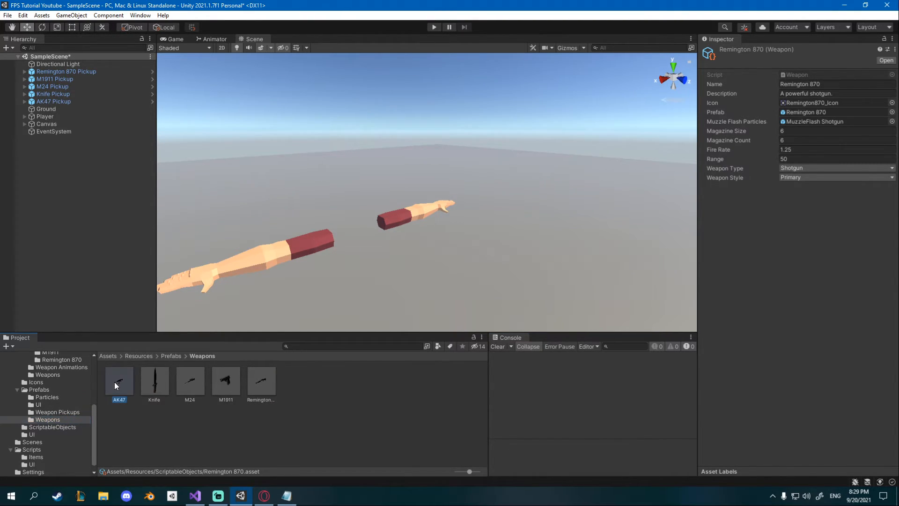
double_click(118, 381)
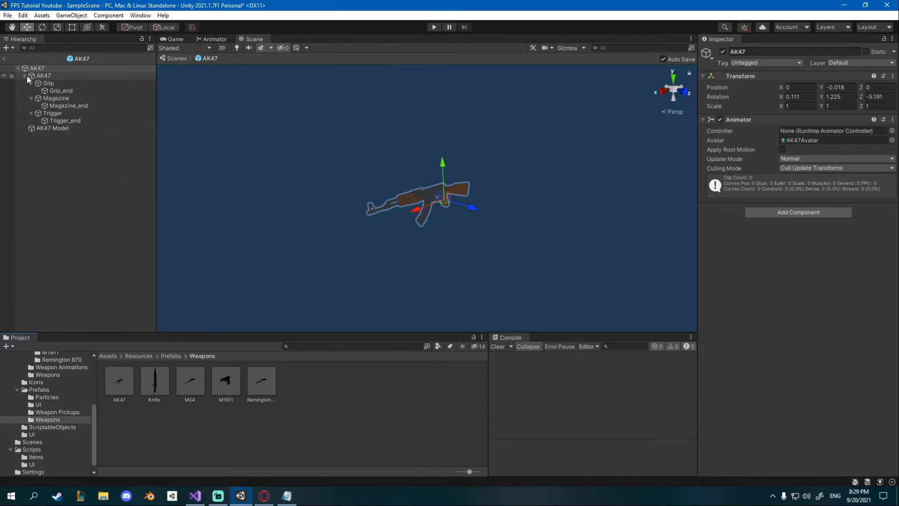
right_click(37, 68)
type("Barrel")
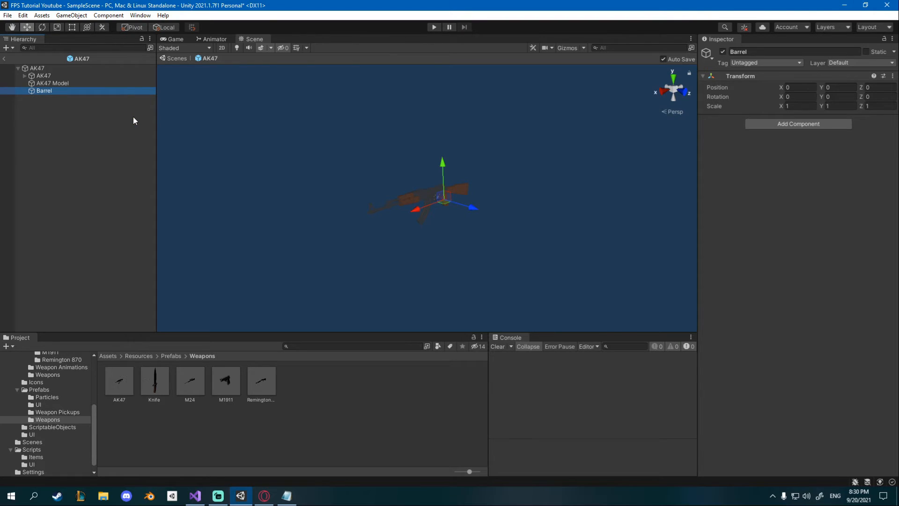
mouse_move(224, 136)
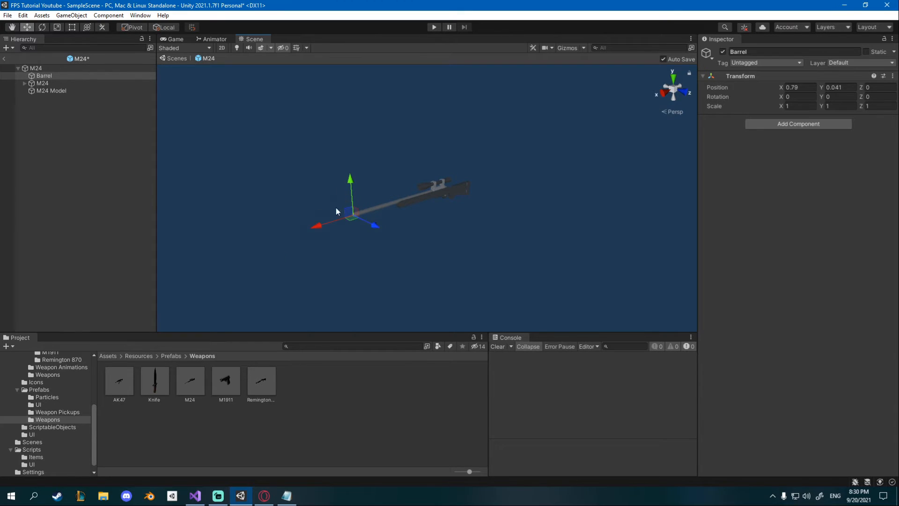
double_click(225, 381)
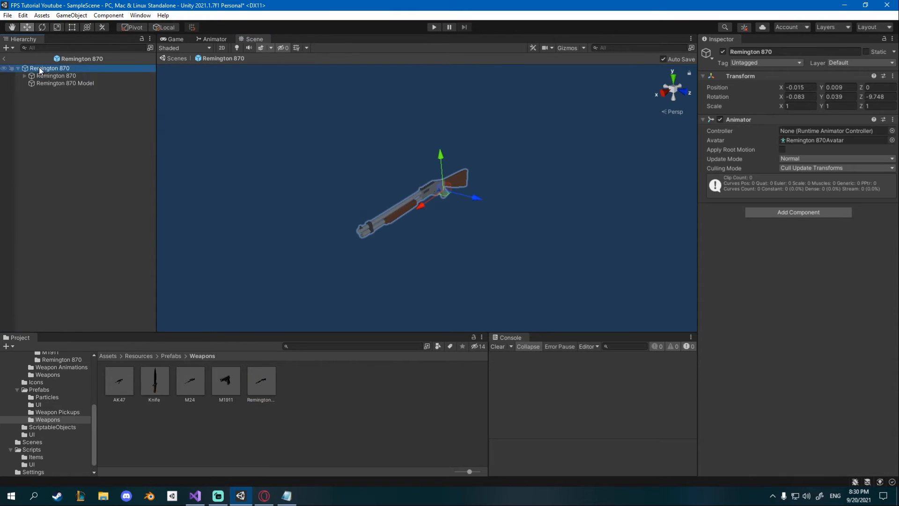
left_click(44, 75)
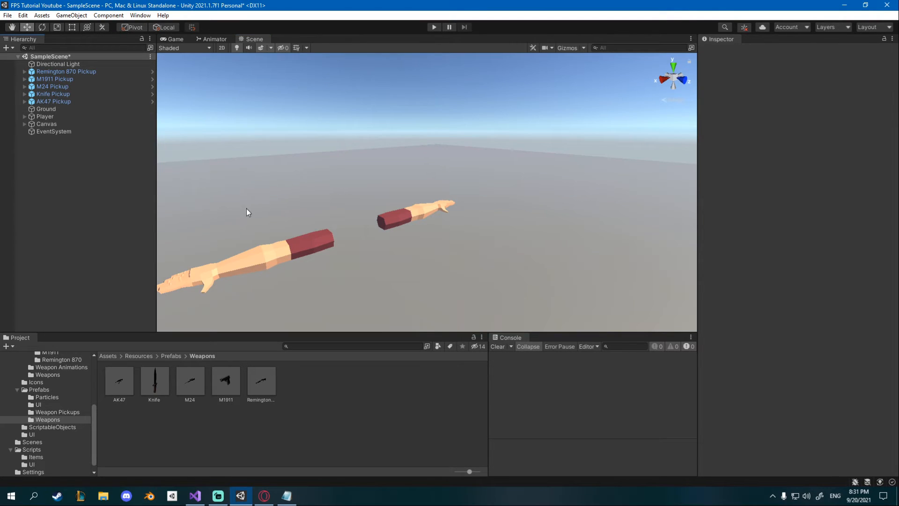
mouse_move(218, 458)
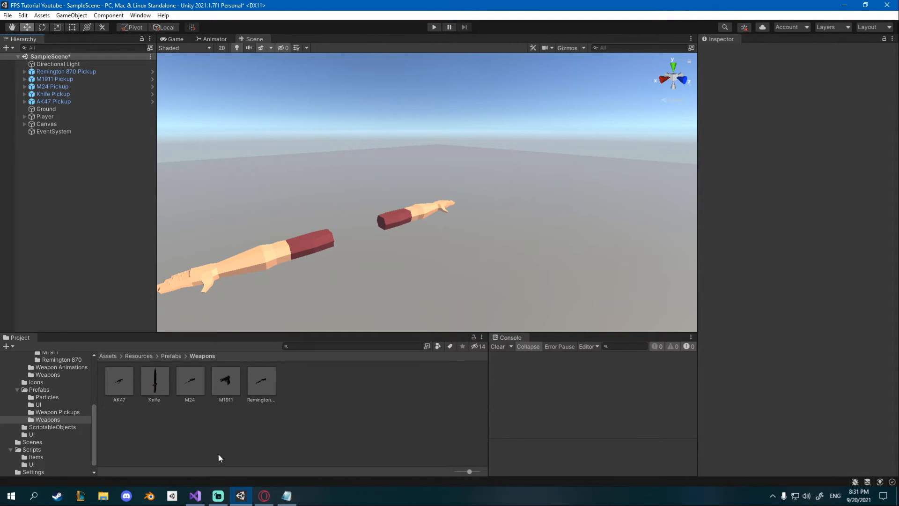
Step: Add 'public Transform currentWeaponBarrel = null;' to EquipmentManager.cs and save it
left_click(195, 495)
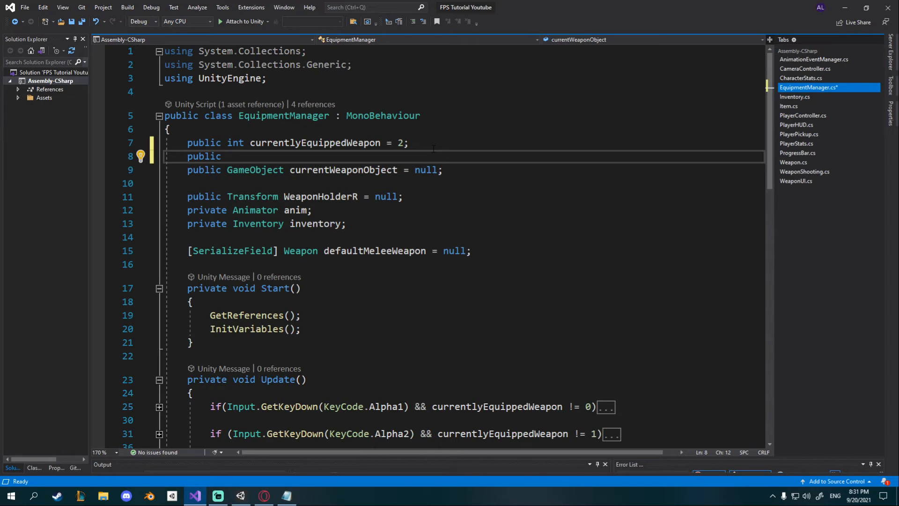
type("Transform")
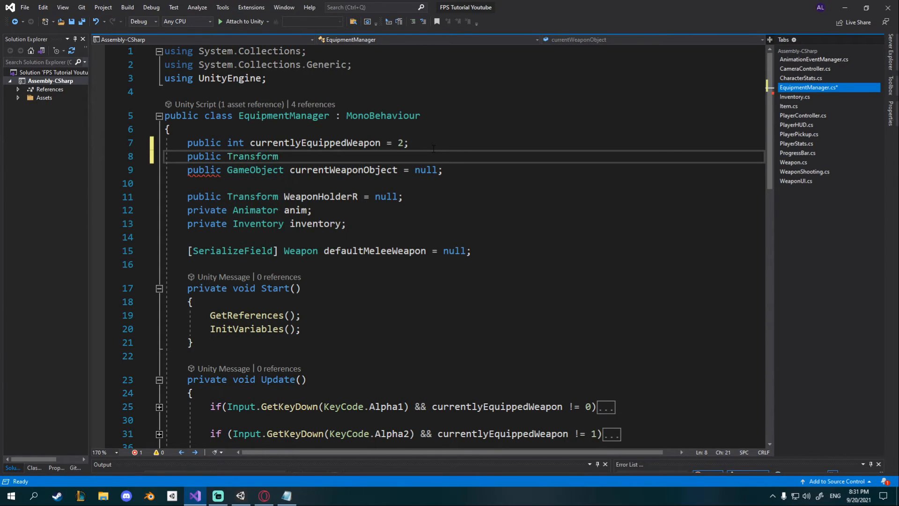
type("currentWeaponB")
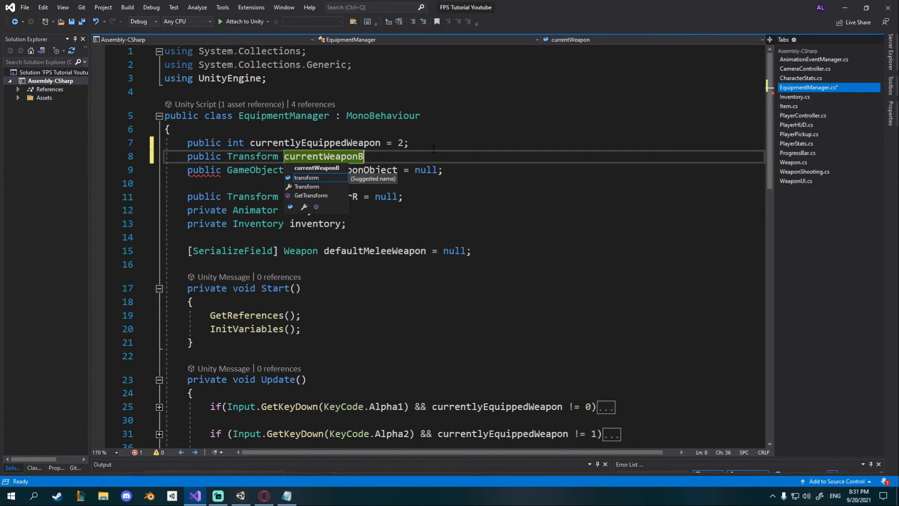
type("arrel = n")
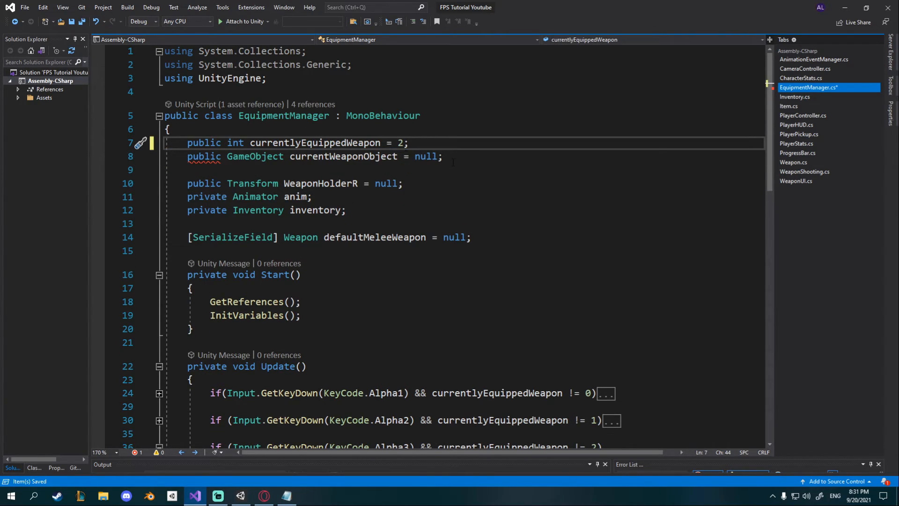
type("public Transform currentWeaponBarrel = null;")
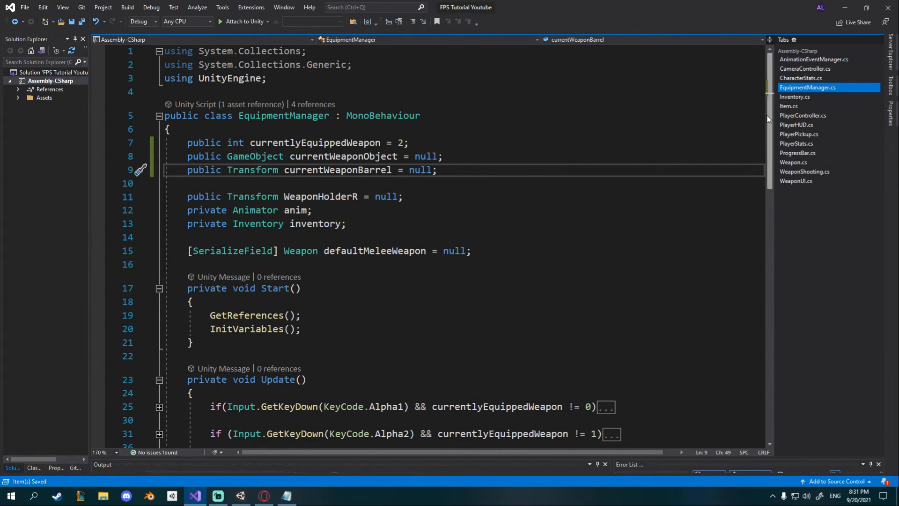
left_click(814, 59)
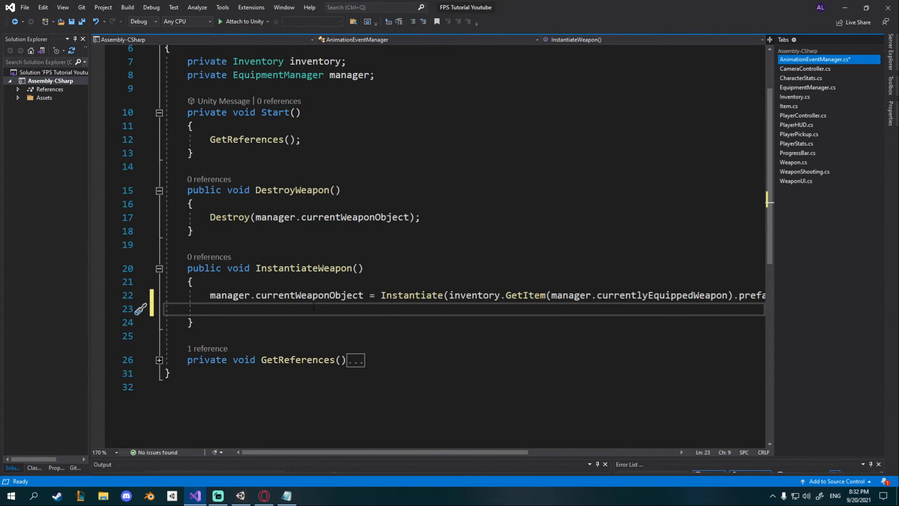
Step: In InstantiateWeapon, set manager.currentWeaponBarrel to currentWeaponObject.transform.GetChild(0) and save
type("manager.currentWeaponBarrel =")
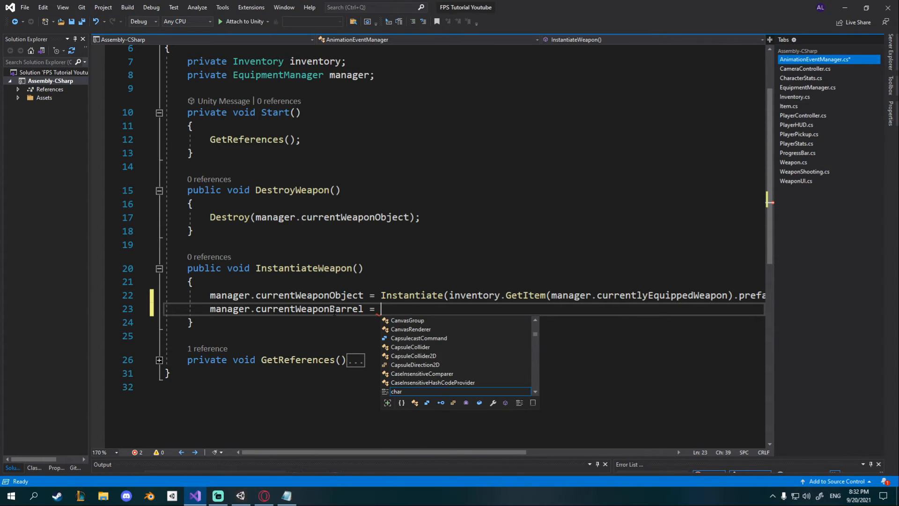
type("manager.currentWeaponObject.g")
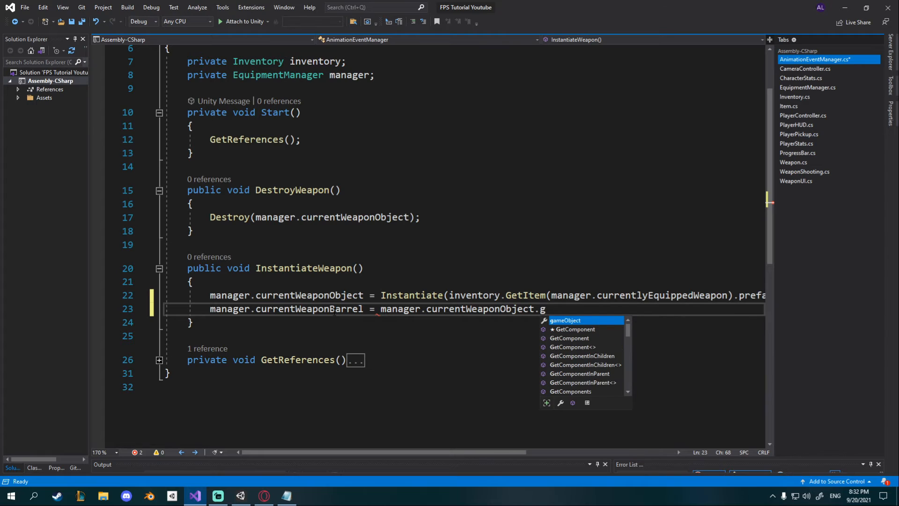
type("ransform.GetChild(")
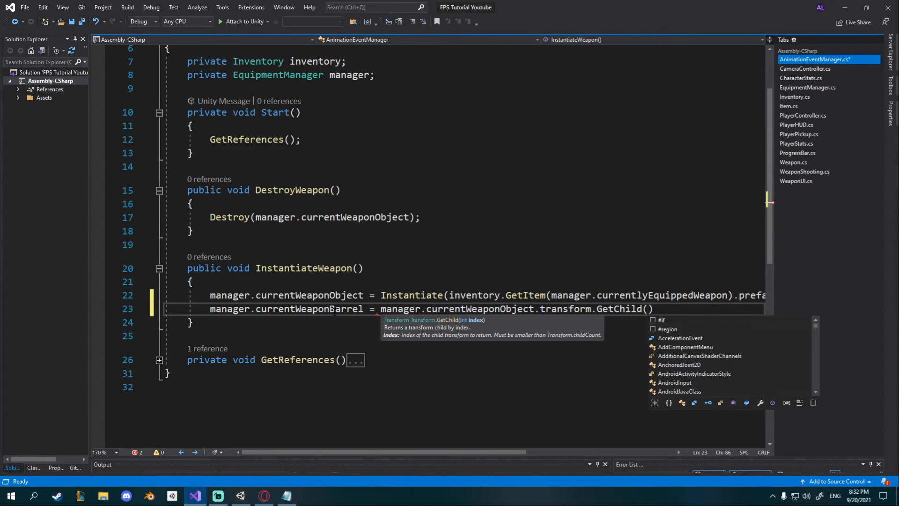
type("0")
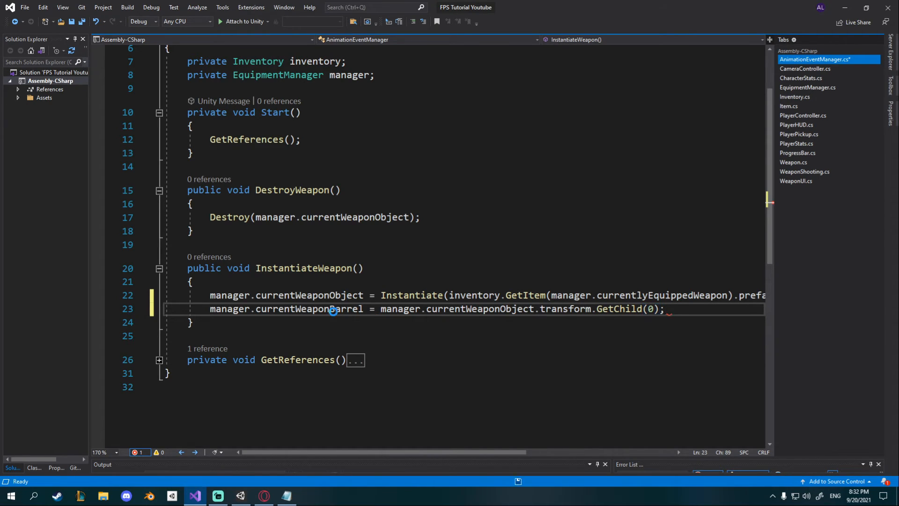
key("ctrl+s")
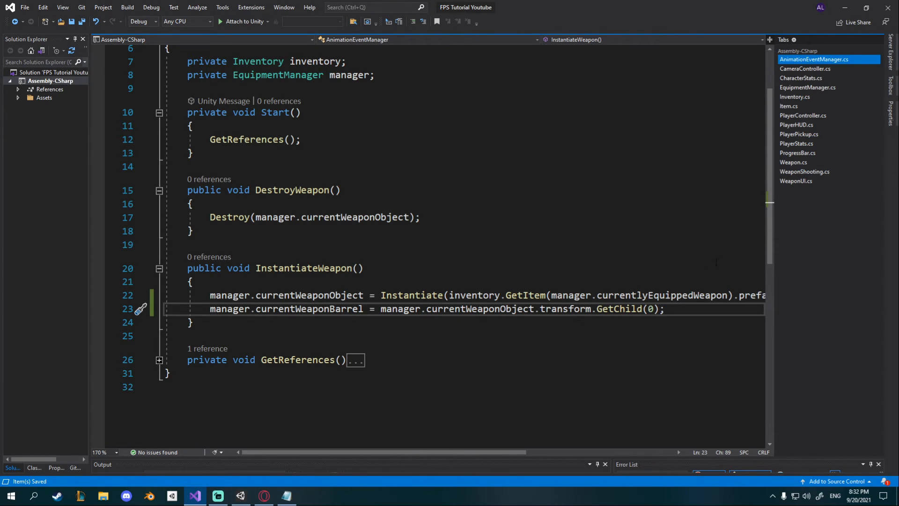
left_click(804, 172)
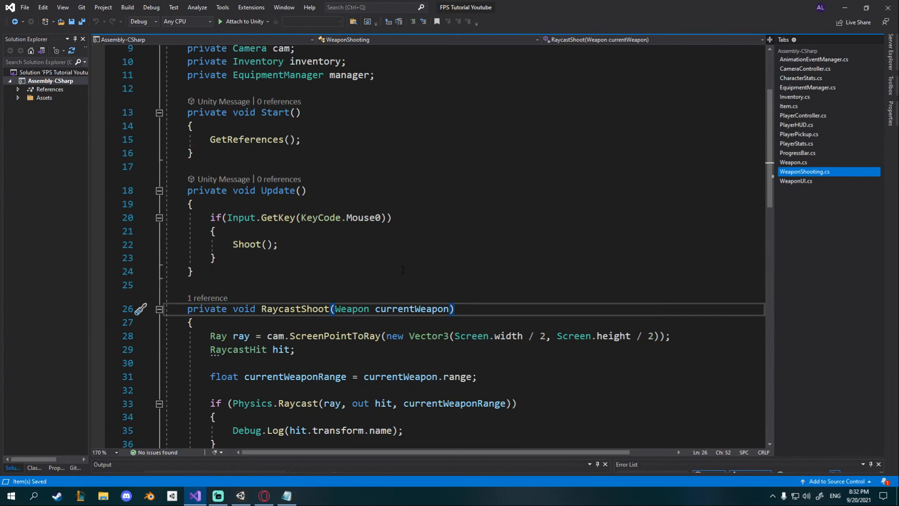
Step: In RaycastShoot, add Instantiate(currentWeapon.muzzleFlashParticles, manager.currentWeaponBarrel) after the raycast block
scroll("down", 3)
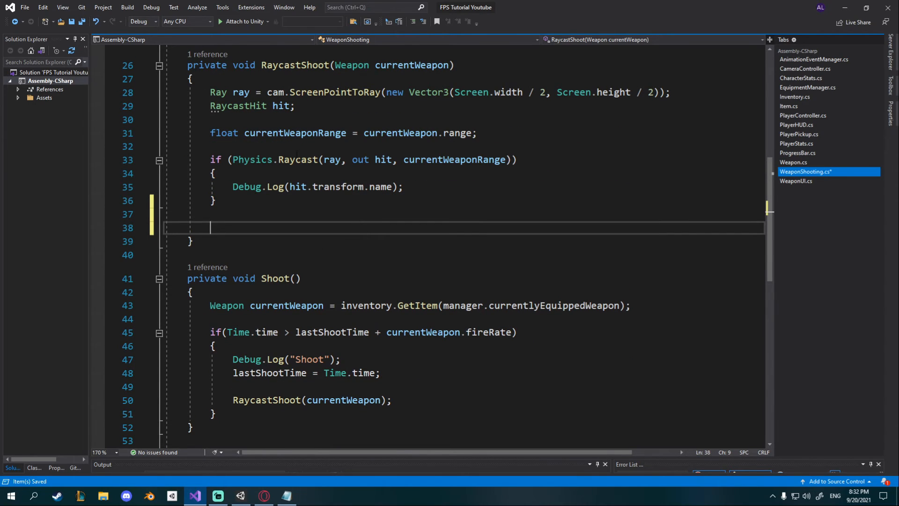
mouse_move(298, 187)
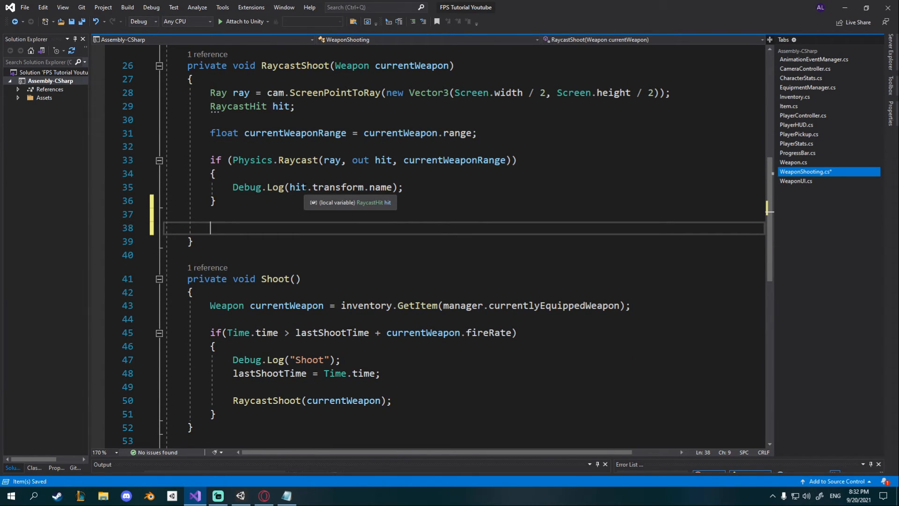
type("instantiate(")
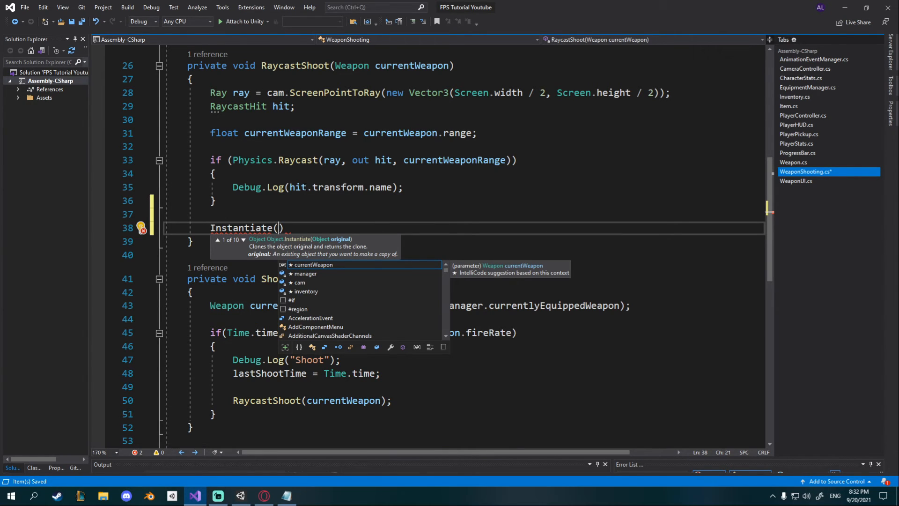
type("currentWeapon")
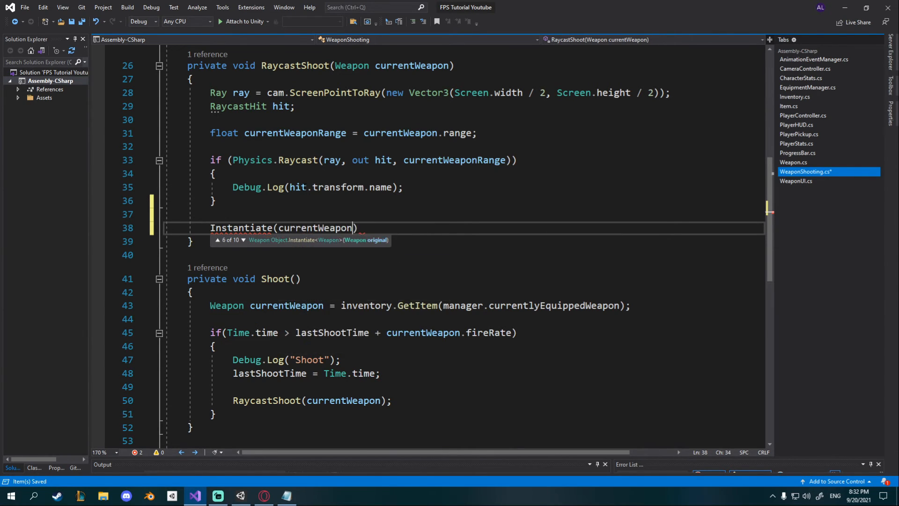
type(".par")
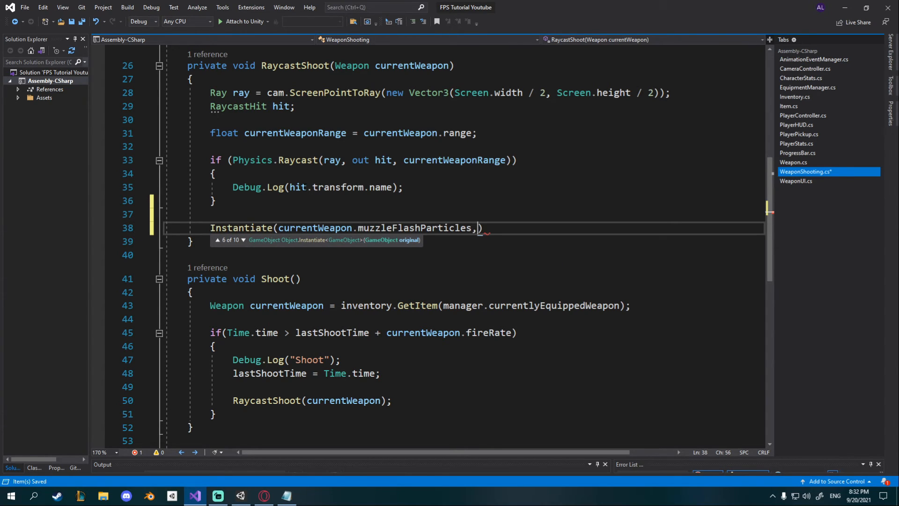
type("manager.currentWeaponBarrel")
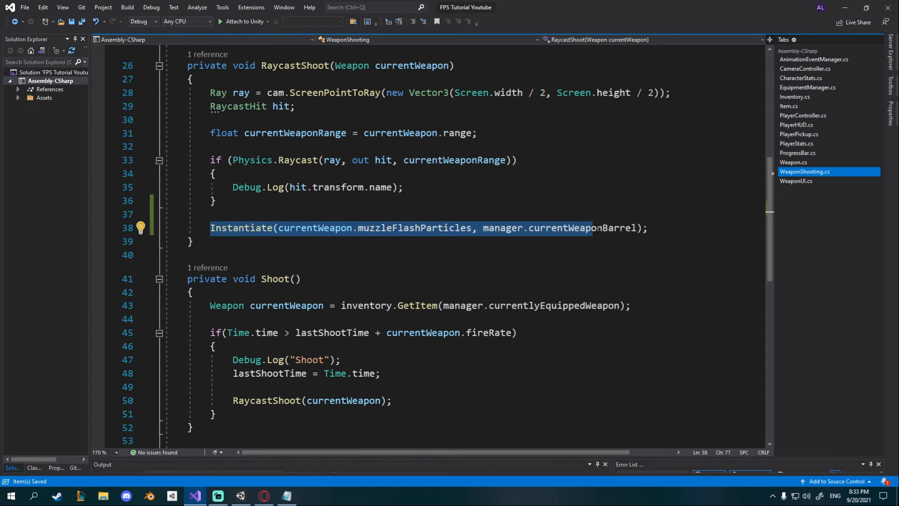
left_click(646, 227)
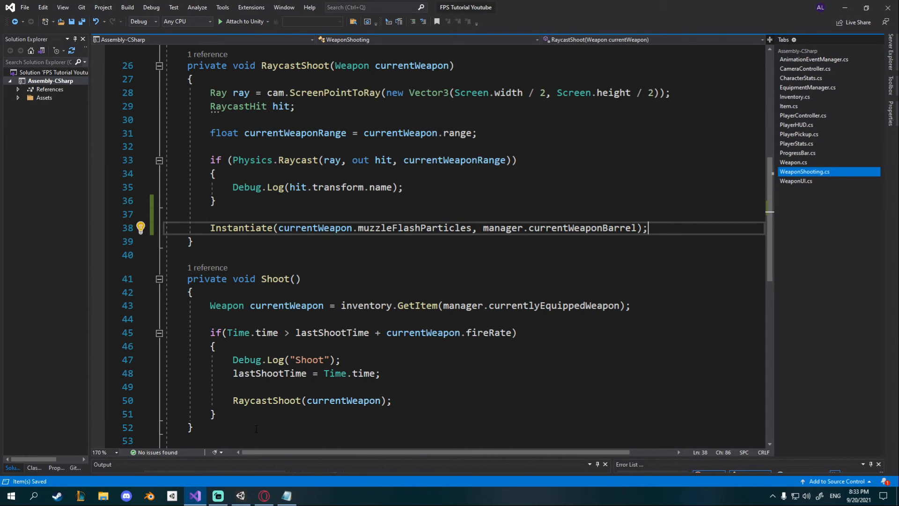
left_click(241, 495)
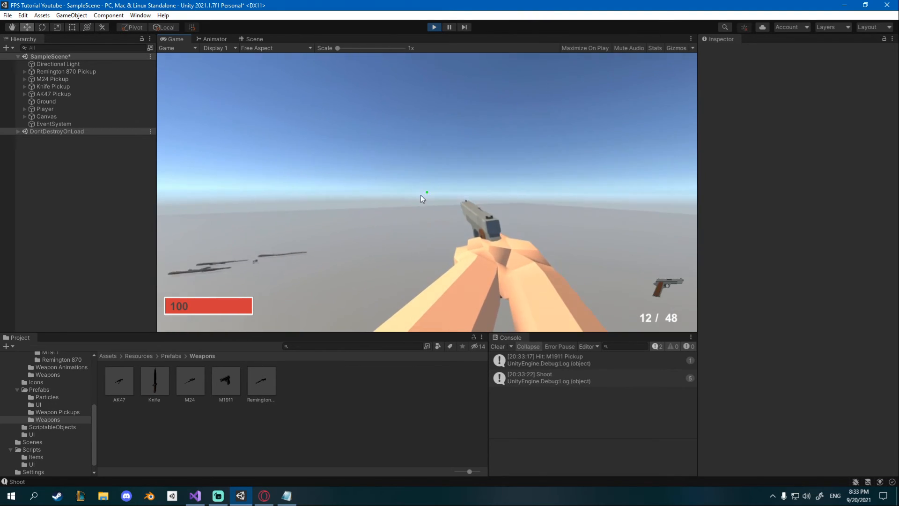
Step: Test-shoot in the Game view, then clear the console and deselect the muzzle flash prefabs
left_click(46, 397)
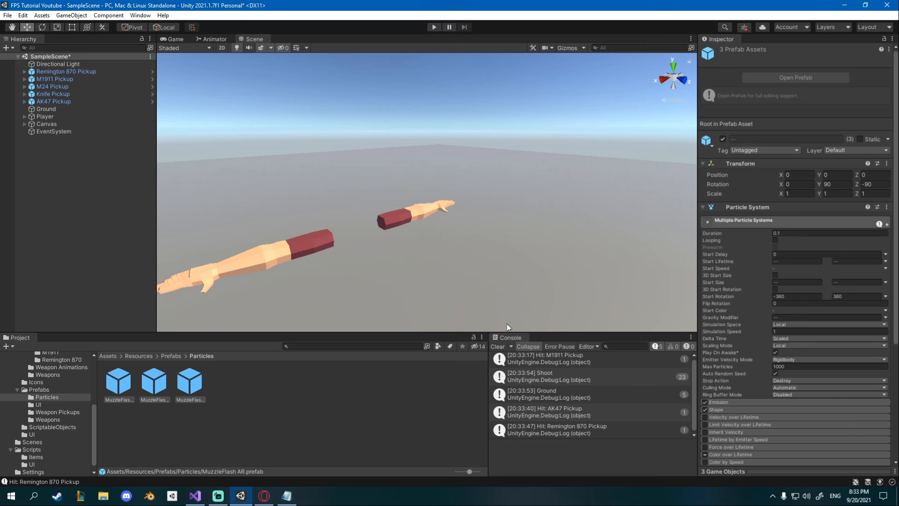
left_click(498, 346)
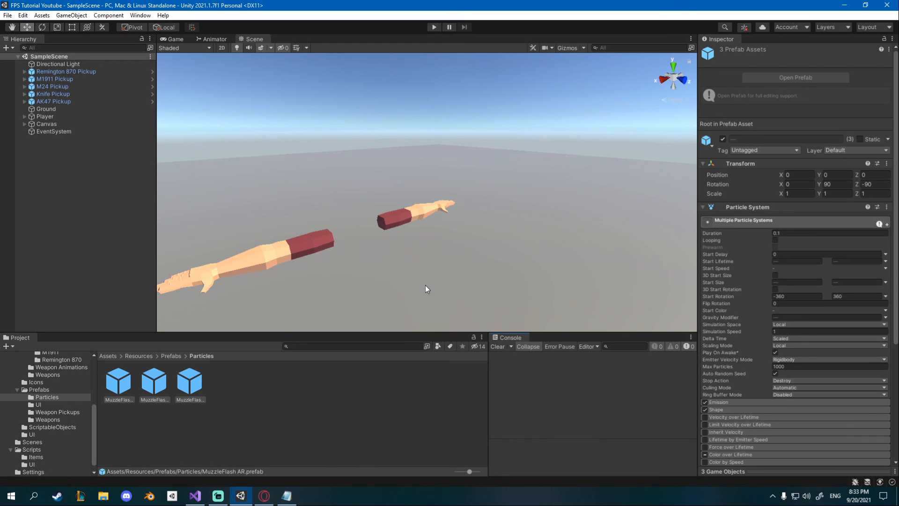
mouse_move(487, 356)
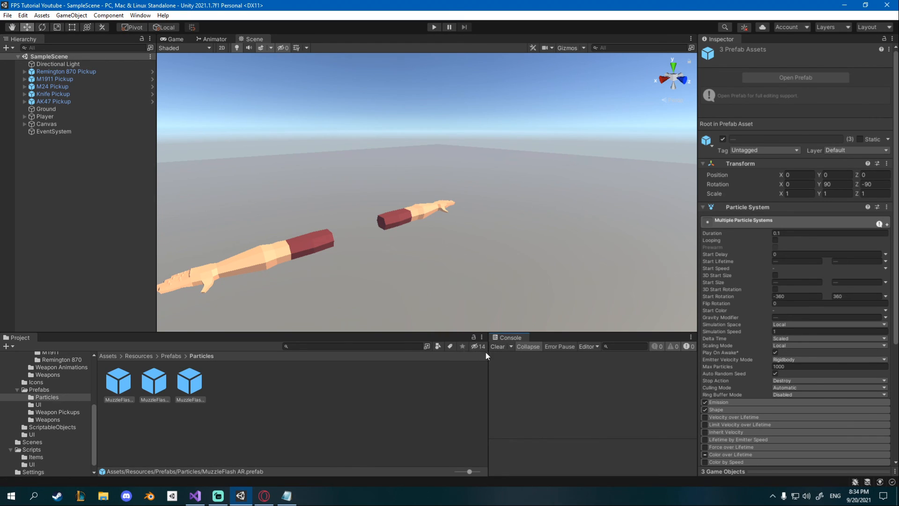
left_click(368, 391)
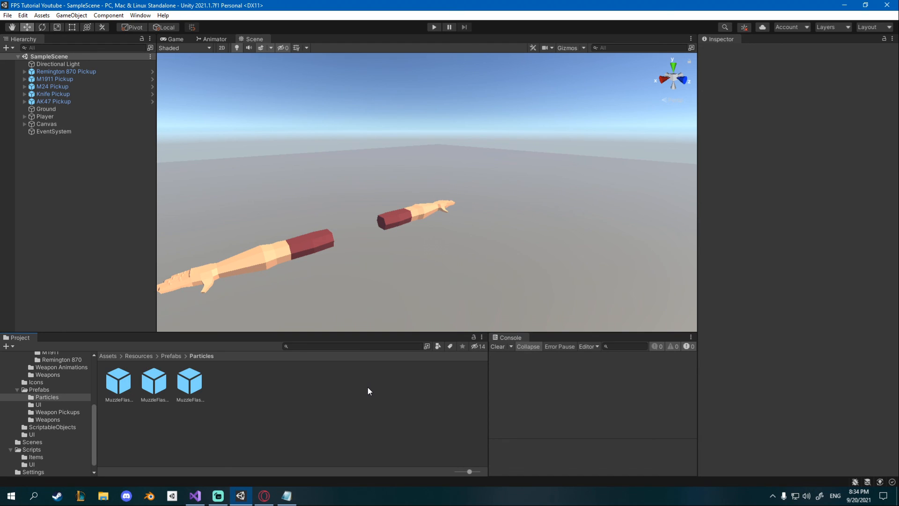